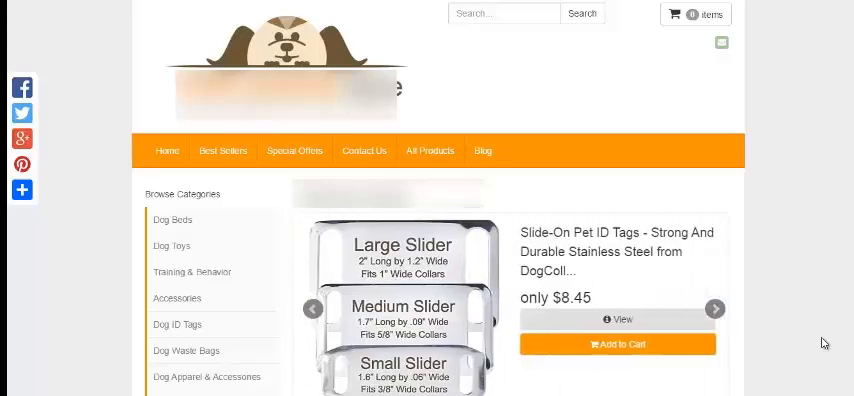
- Repeatedly click the same admin page control, then scroll down the page
click(716, 308)
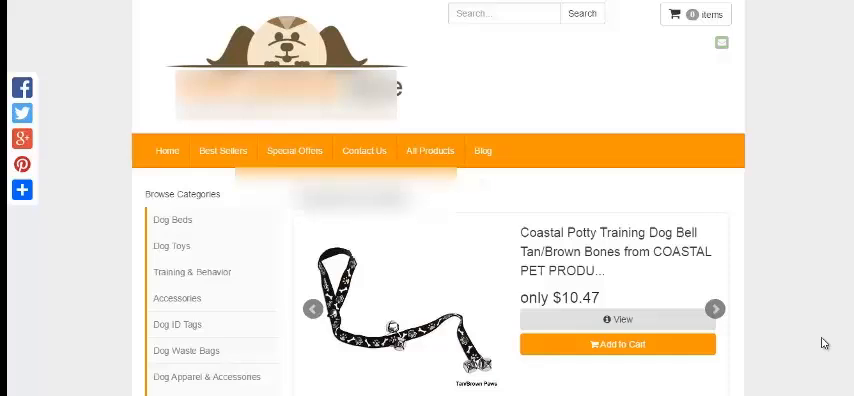
click(715, 308)
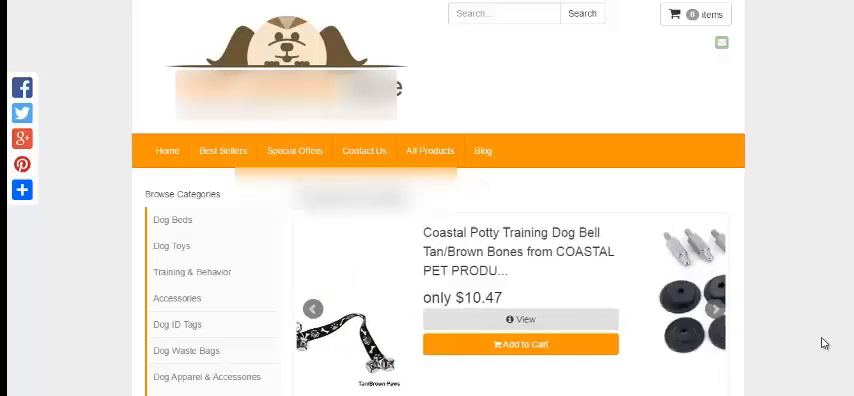
click(715, 308)
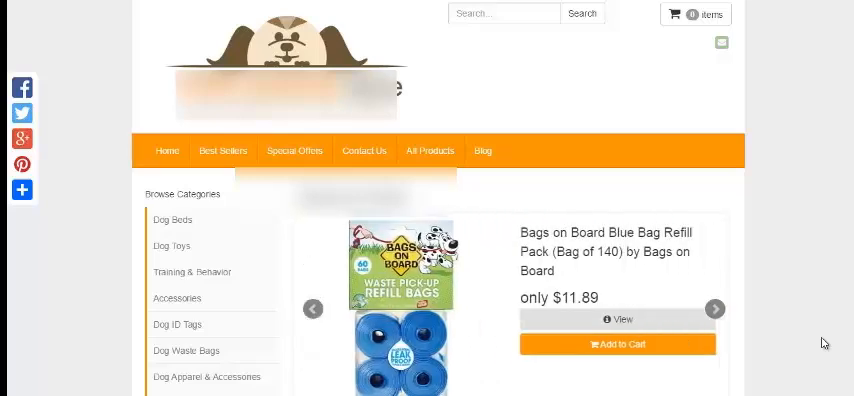
click(715, 307)
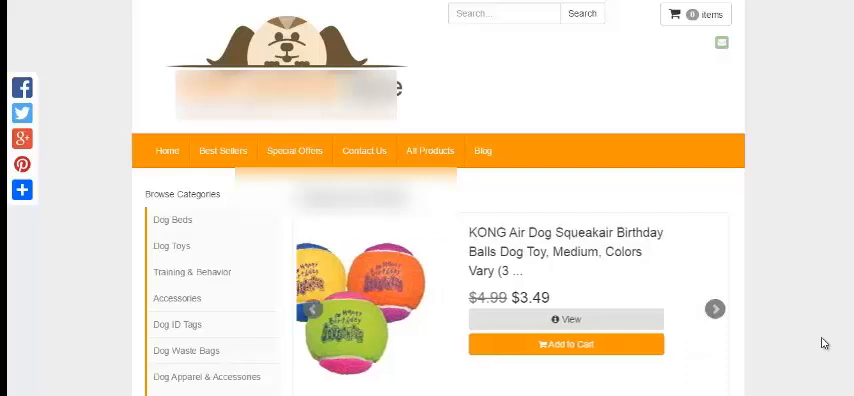
click(716, 308)
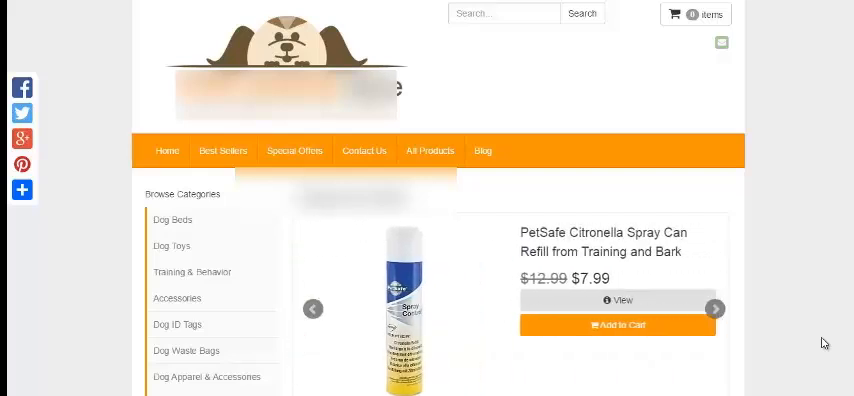
click(716, 308)
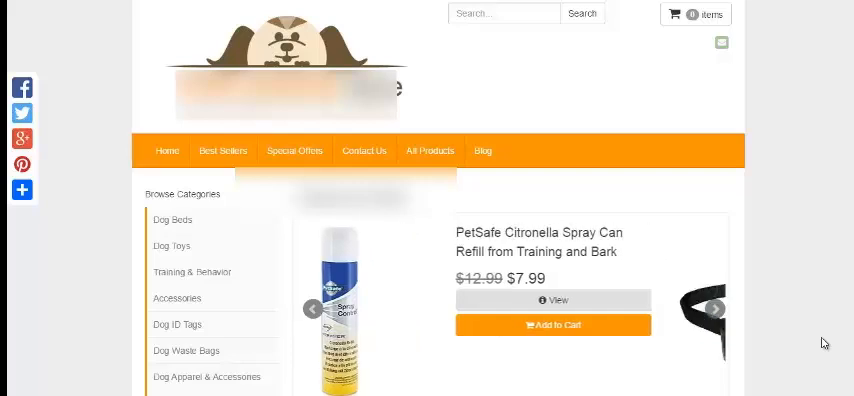
click(716, 308)
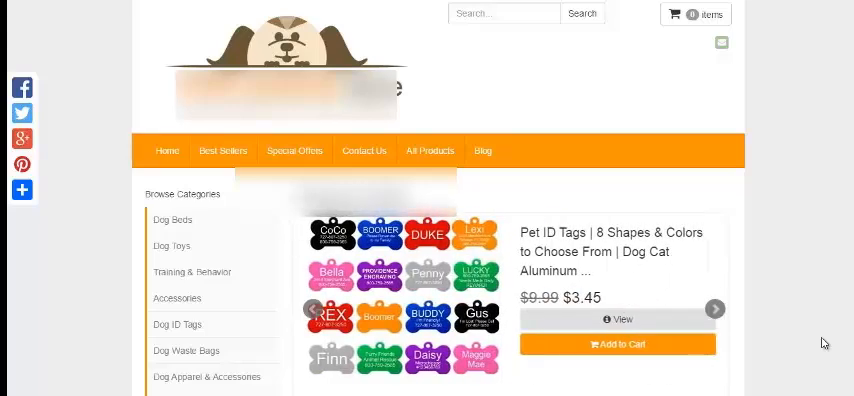
click(714, 308)
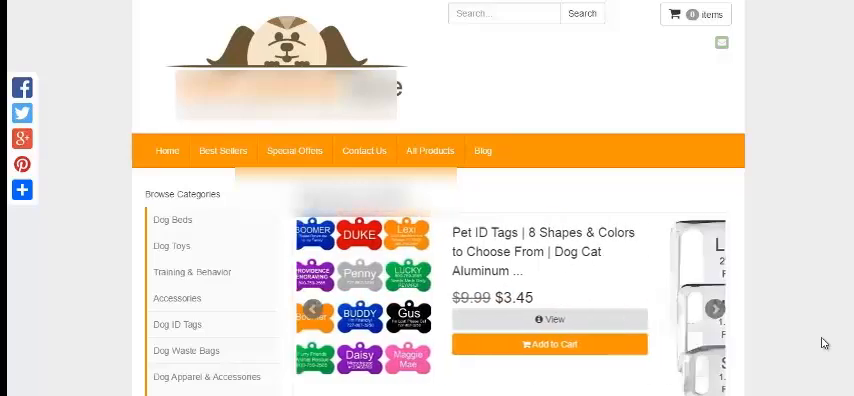
click(715, 308)
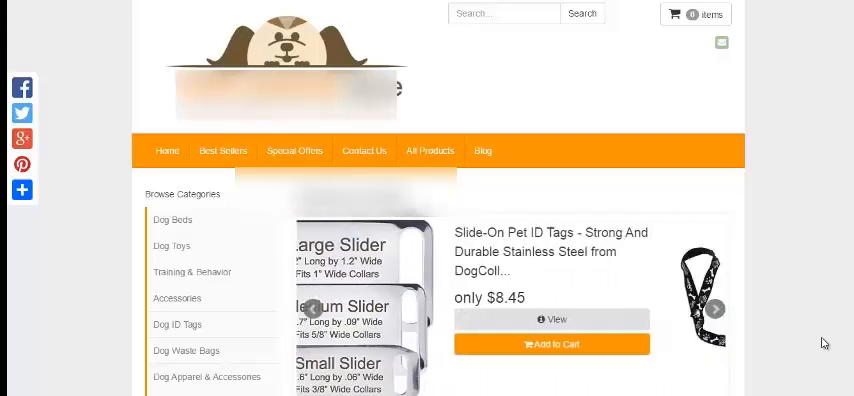
click(718, 308)
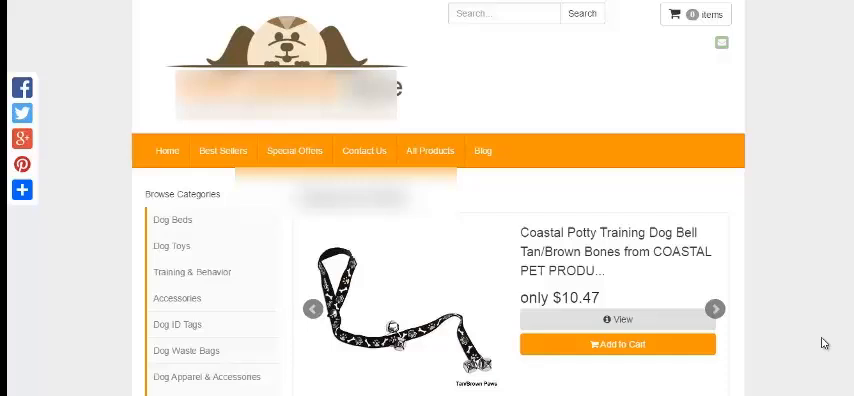
click(715, 307)
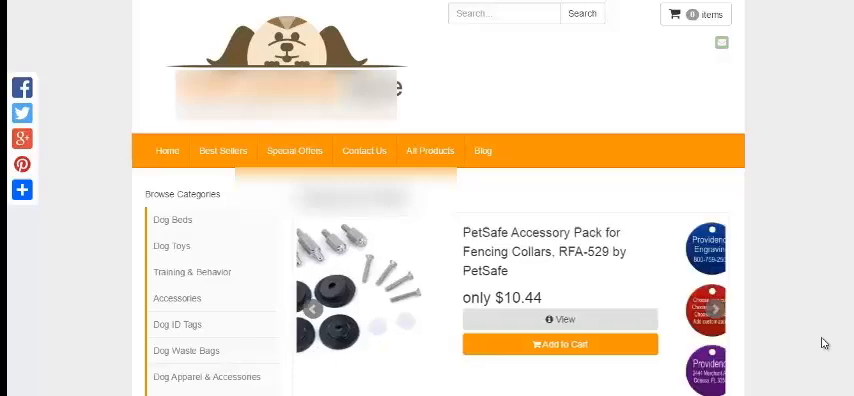
click(715, 308)
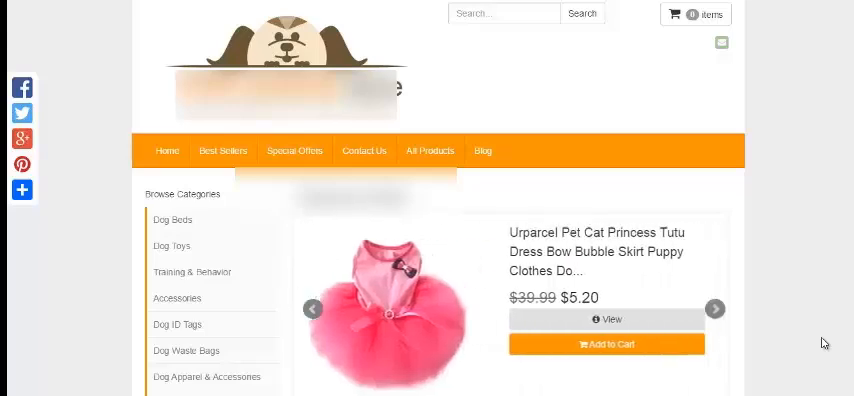
click(719, 307)
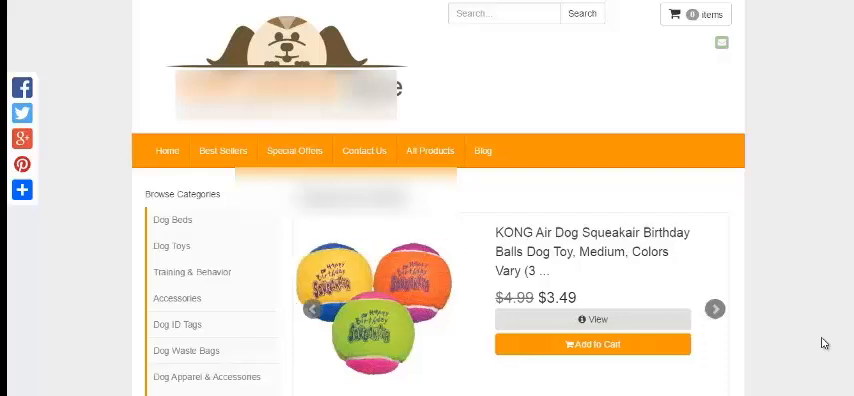
click(718, 308)
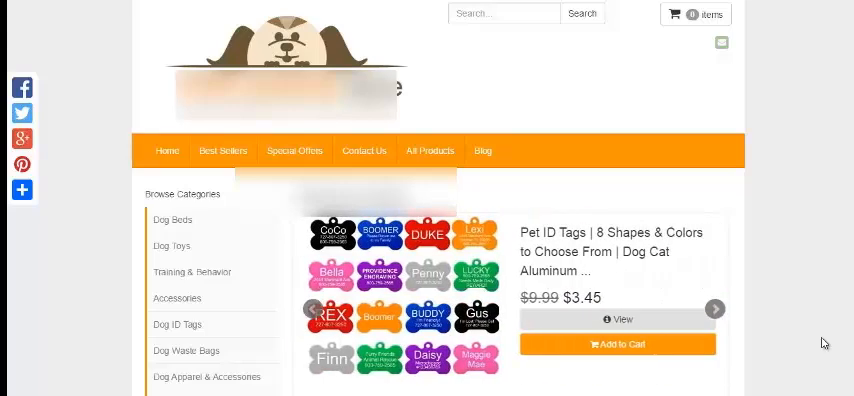
click(716, 308)
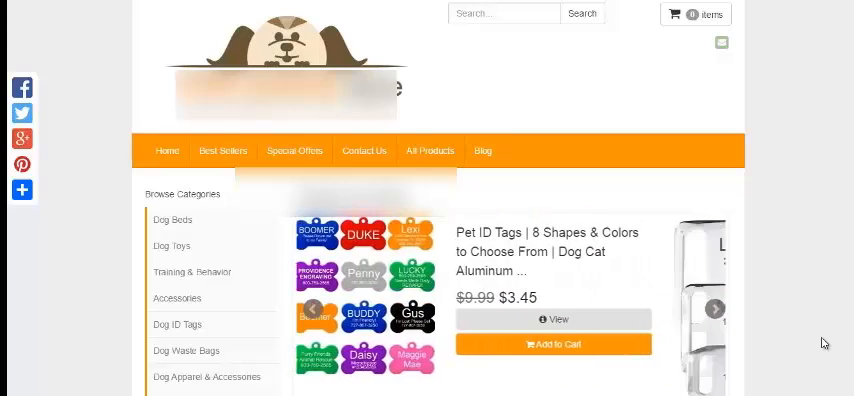
click(716, 307)
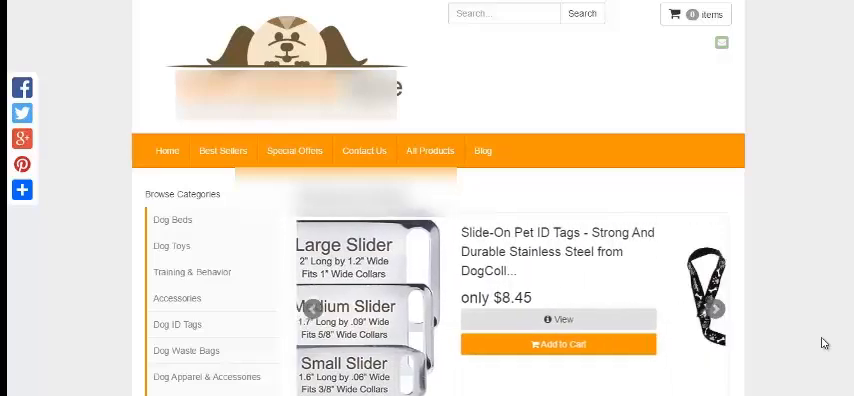
click(714, 308)
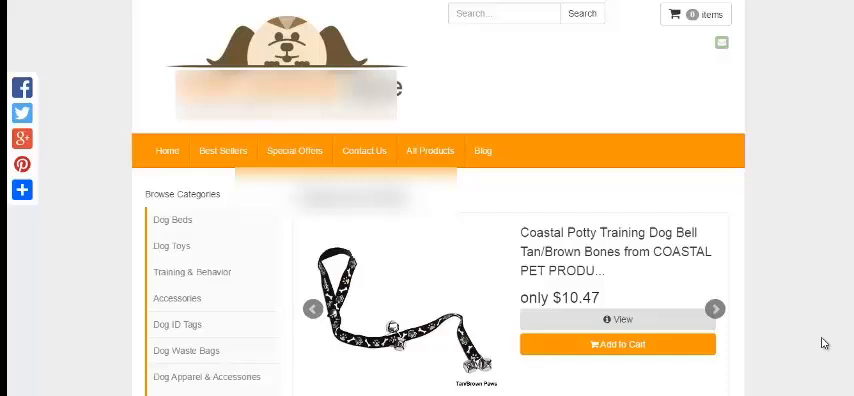
click(715, 308)
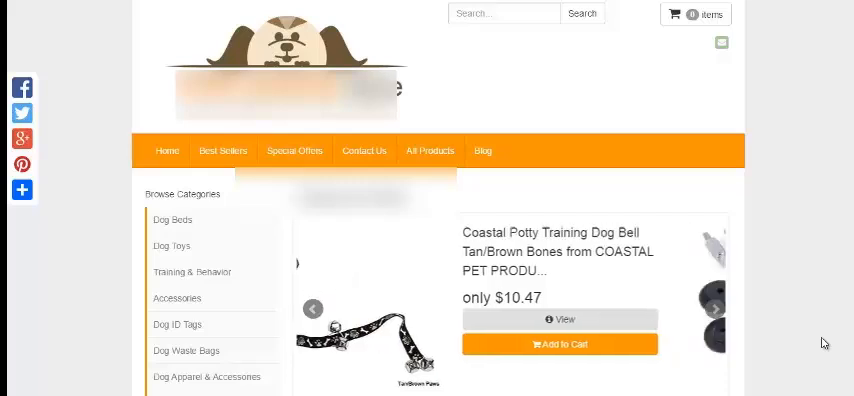
click(717, 308)
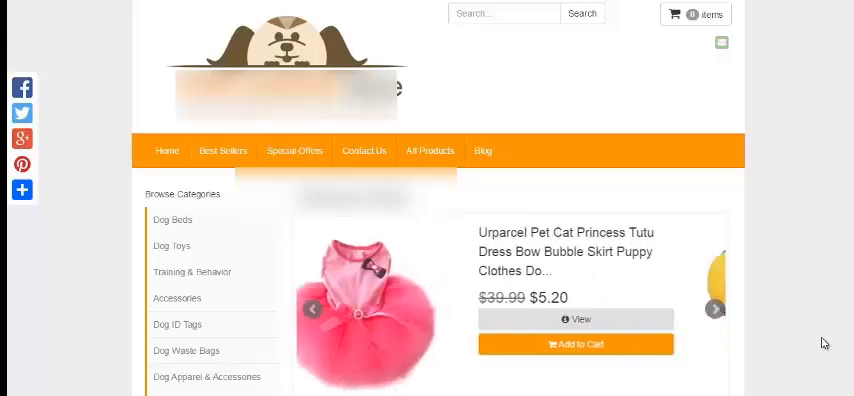
click(716, 308)
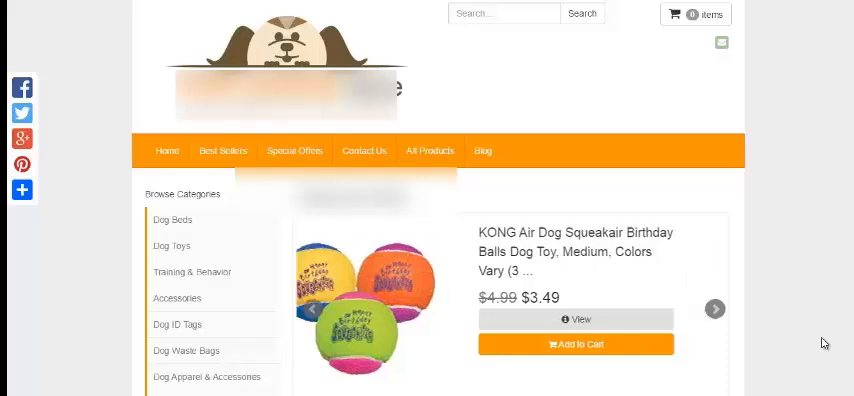
click(716, 307)
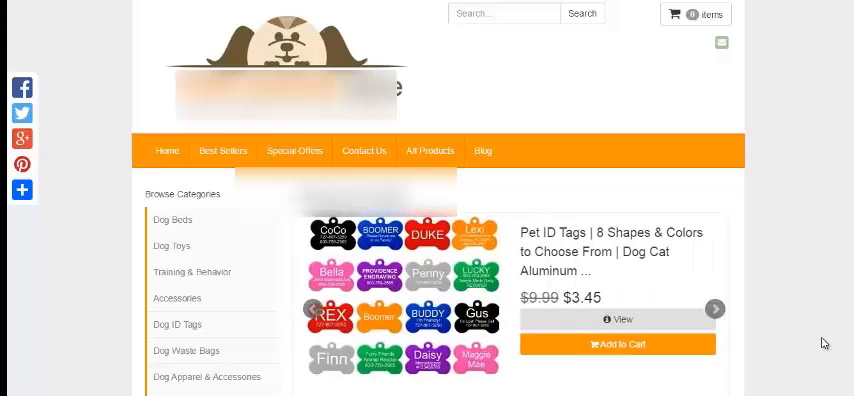
click(716, 308)
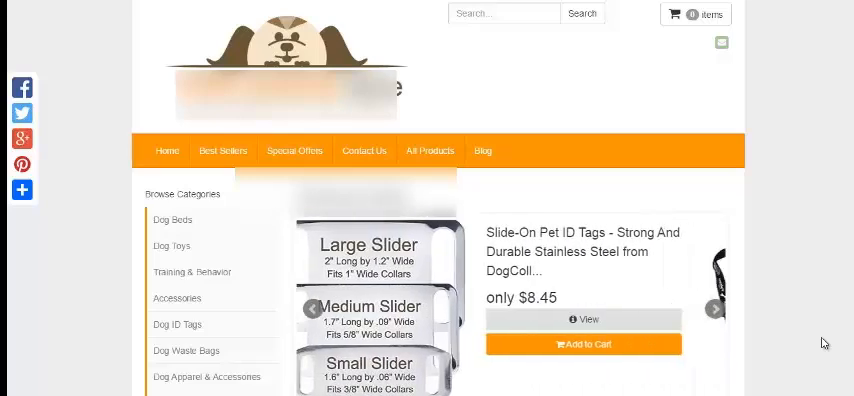
click(715, 308)
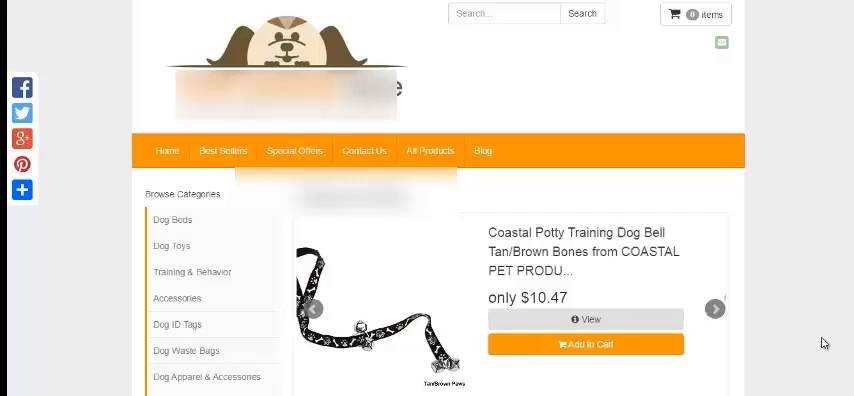
click(716, 308)
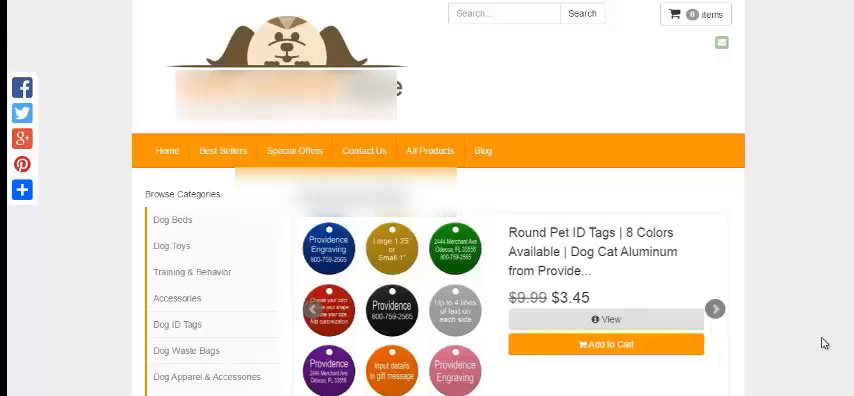
click(716, 308)
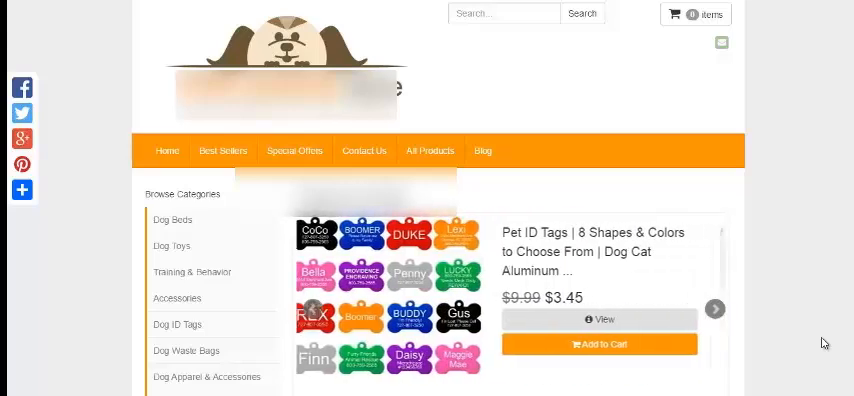
click(718, 307)
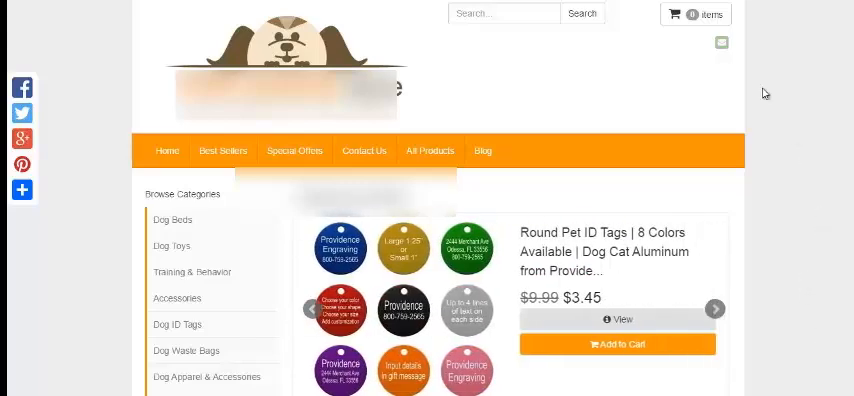
scroll(down, 3)
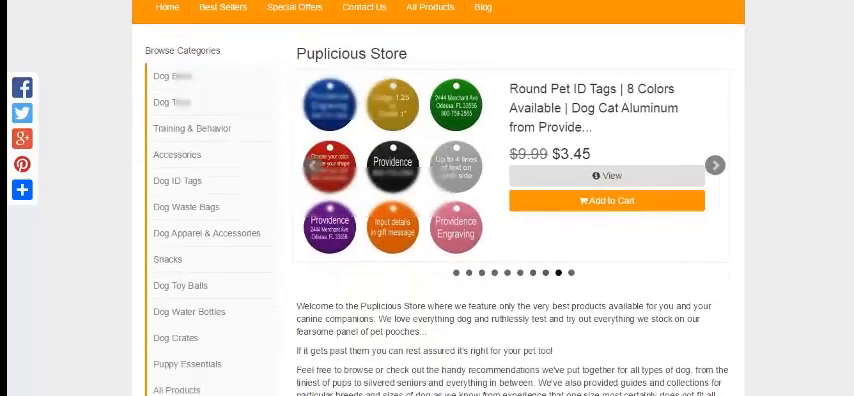
scroll(down, 3)
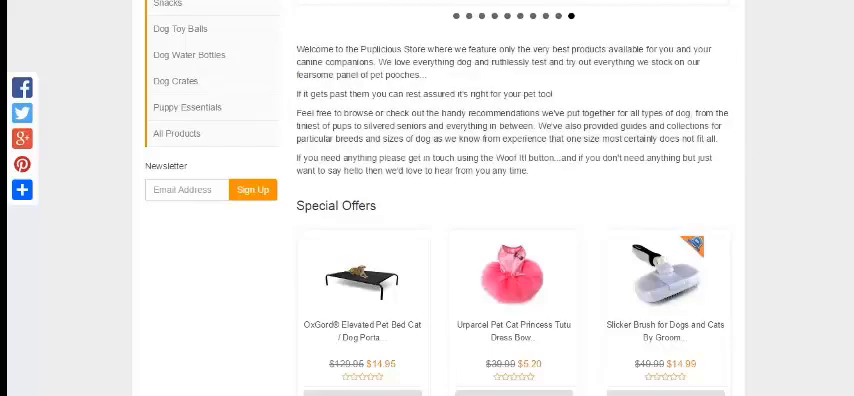
scroll(down, 3)
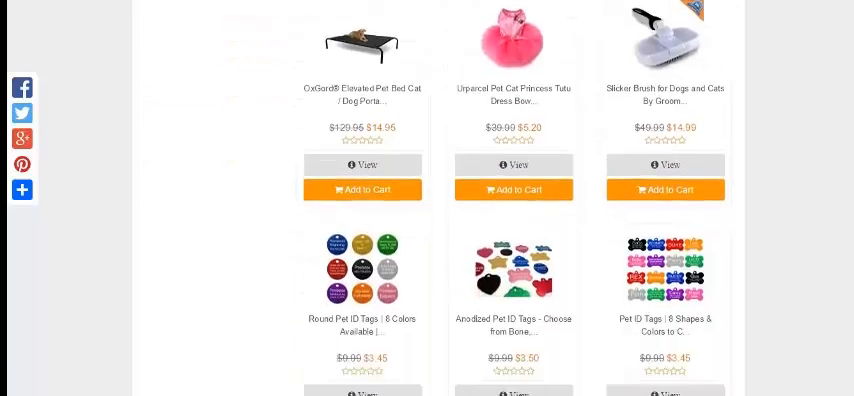
scroll(down, 3)
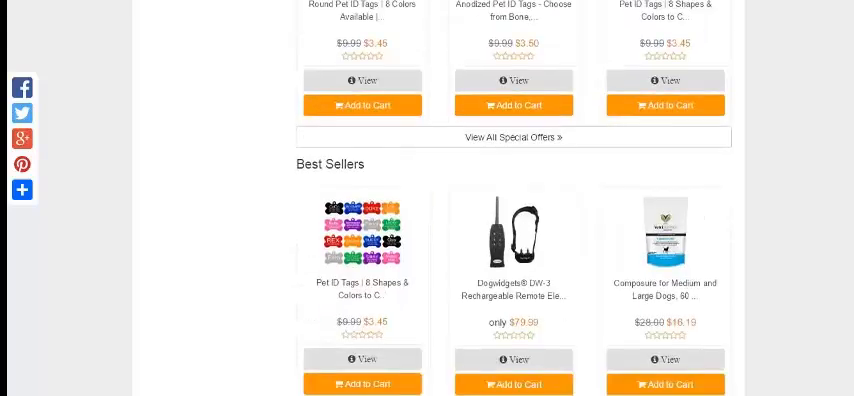
scroll(down, 3)
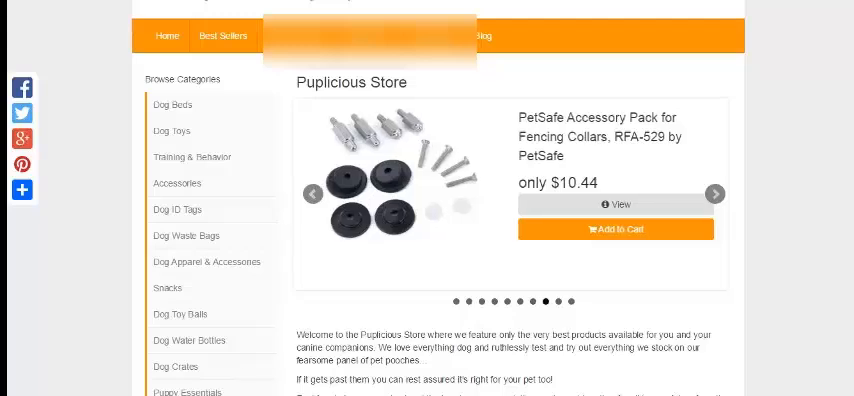
- Look over the live store, then return to the store's product list
click(716, 193)
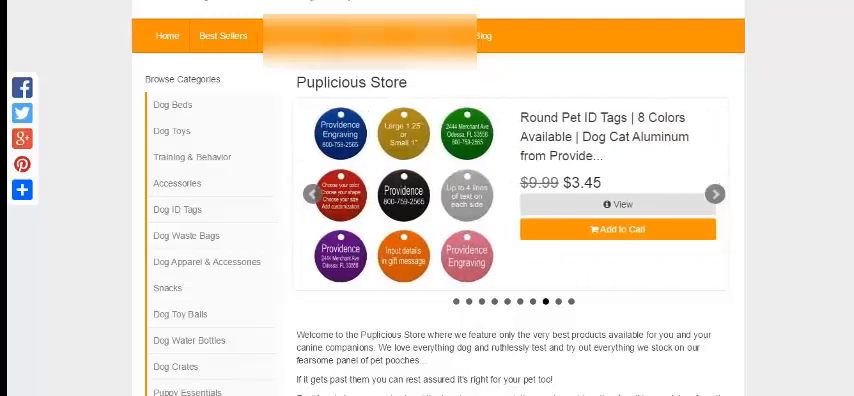
scroll(down, 3)
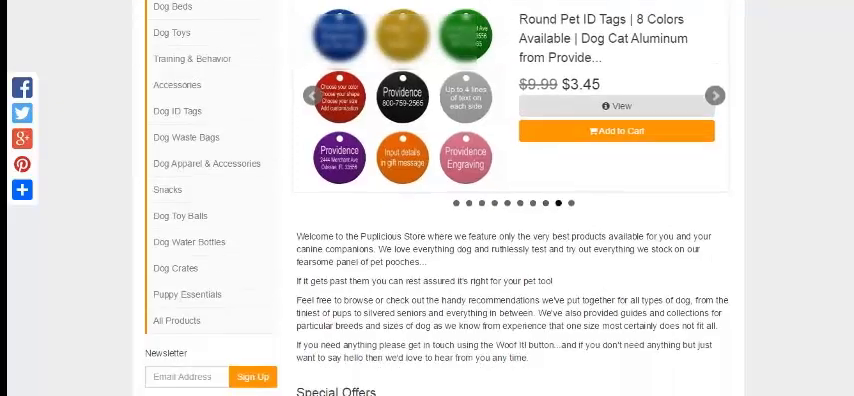
scroll(down, 3)
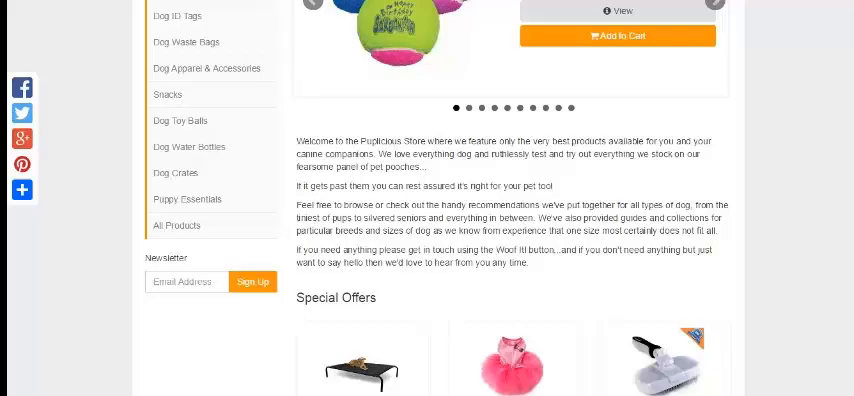
click(211, 8)
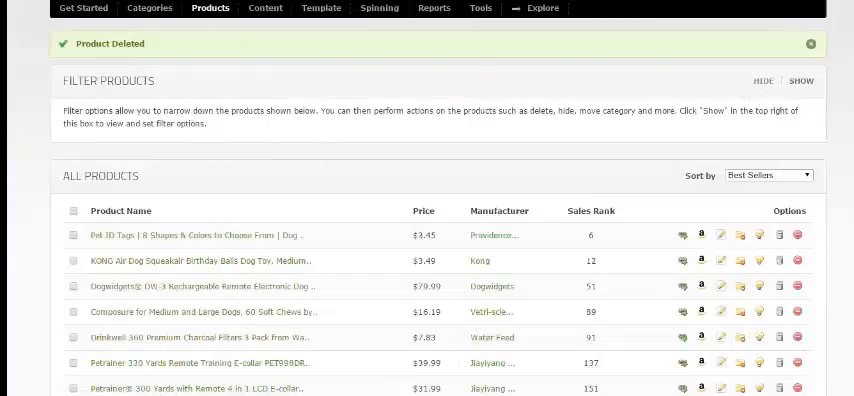
scroll(down, 3)
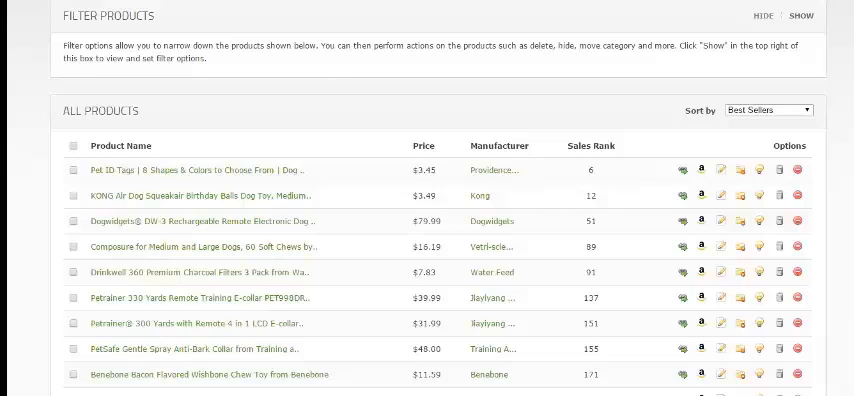
scroll(down, 3)
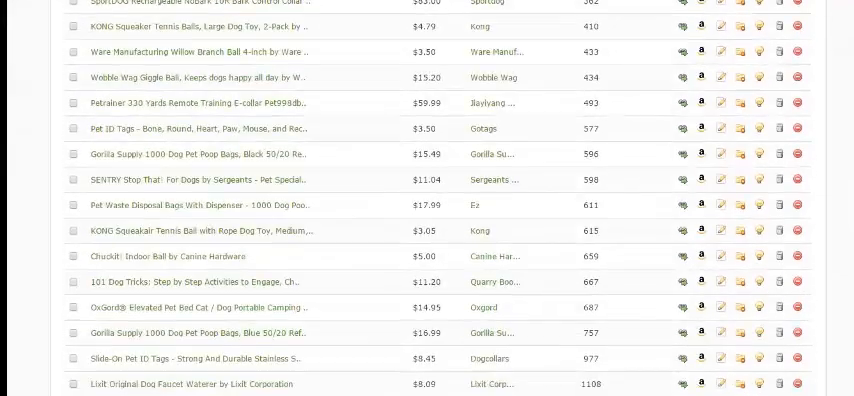
scroll(down, 3)
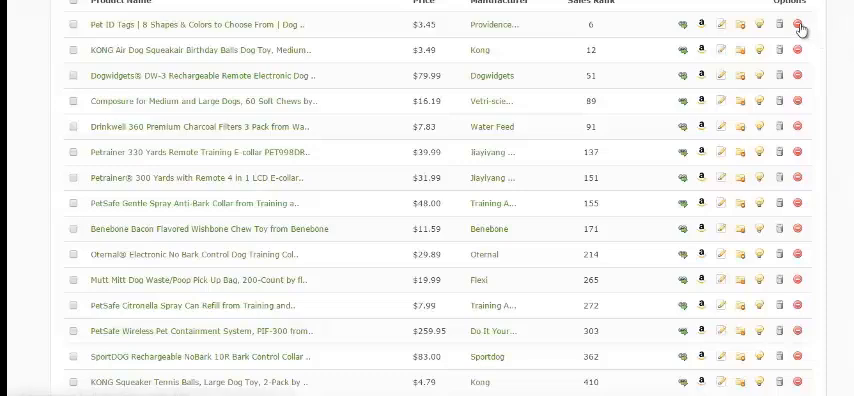
mouse_move(802, 28)
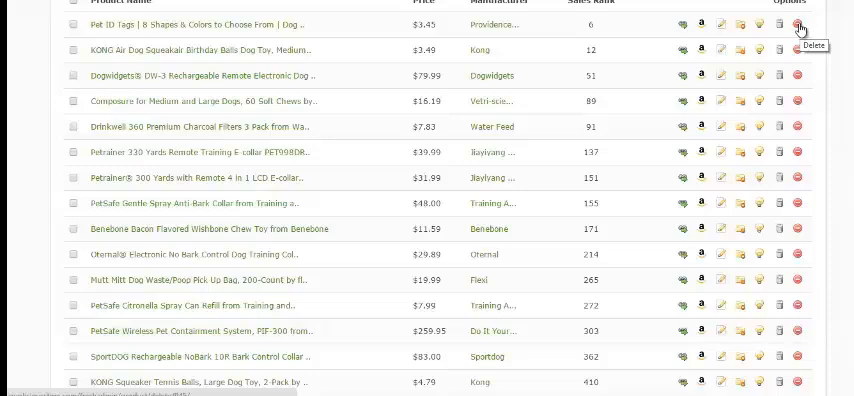
mouse_move(720, 29)
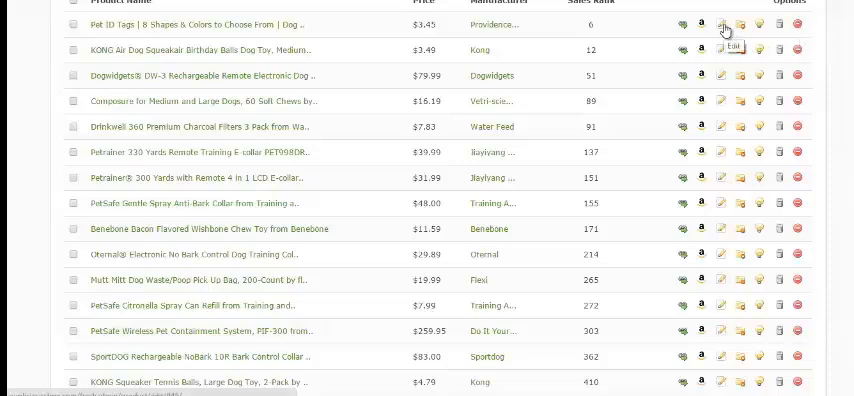
mouse_move(739, 25)
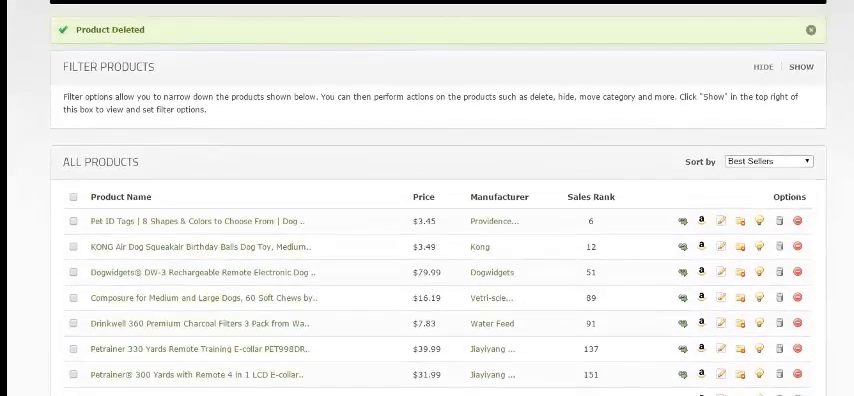
- Review the category table: Dog Beds holds 26 products, Puppy Essentials none
click(151, 7)
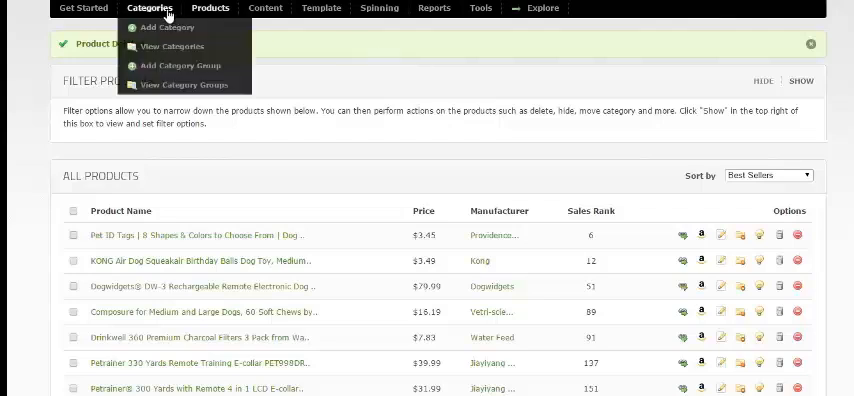
mouse_move(178, 46)
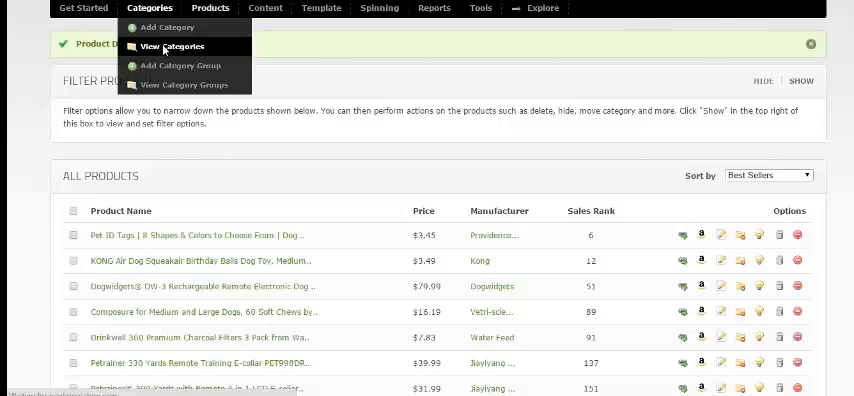
click(170, 46)
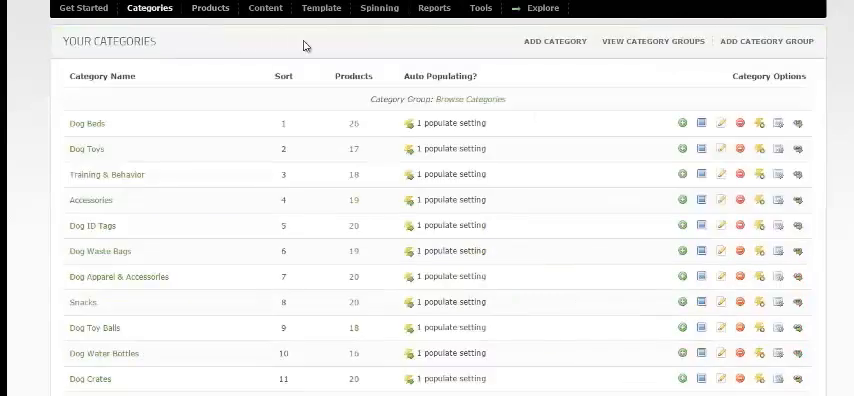
scroll(down, 3)
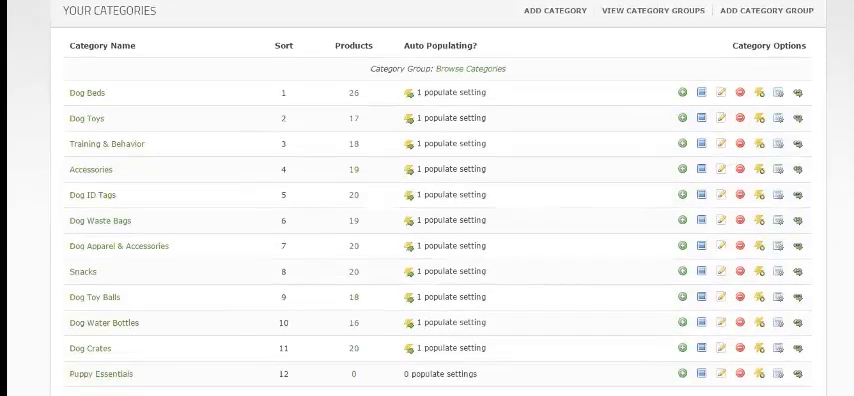
scroll(down, 3)
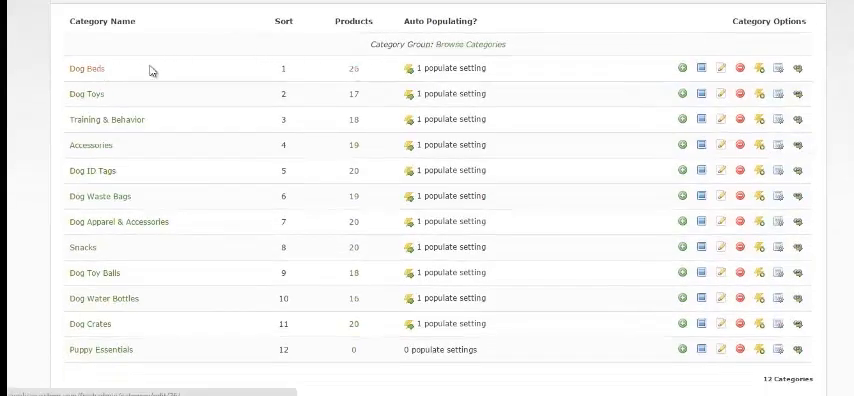
mouse_move(294, 75)
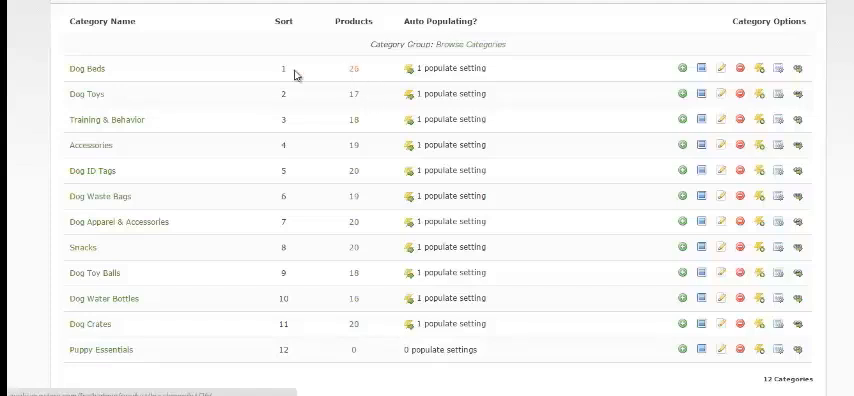
mouse_move(365, 103)
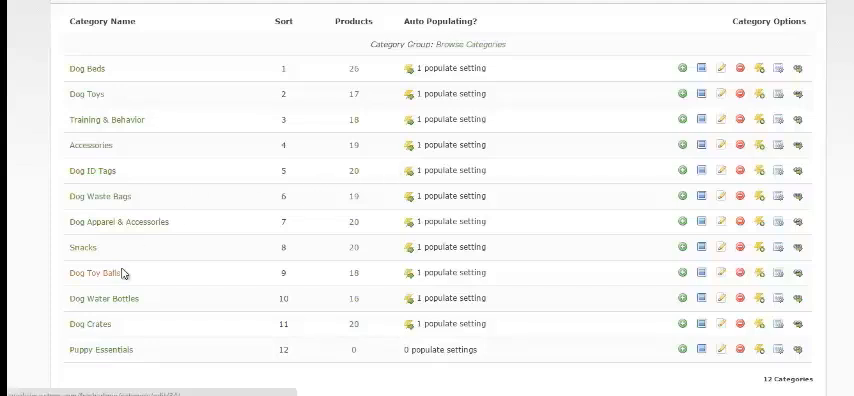
mouse_move(366, 282)
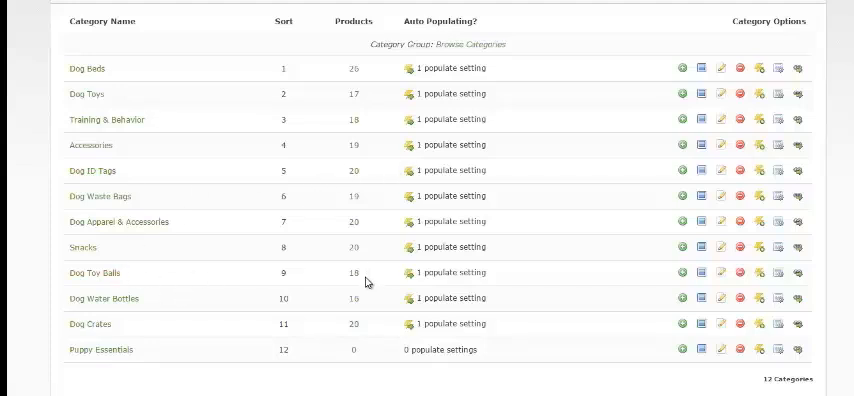
mouse_move(371, 339)
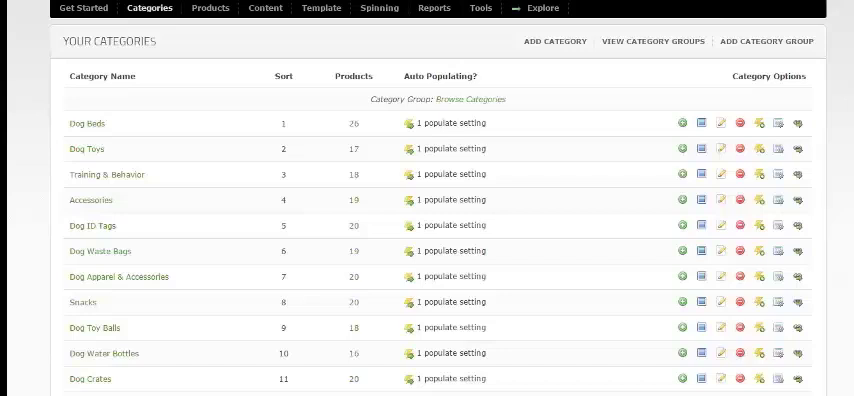
mouse_move(229, 43)
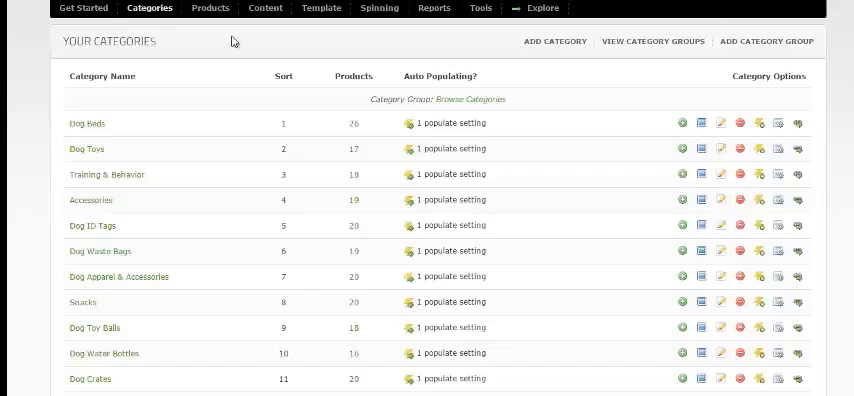
click(151, 8)
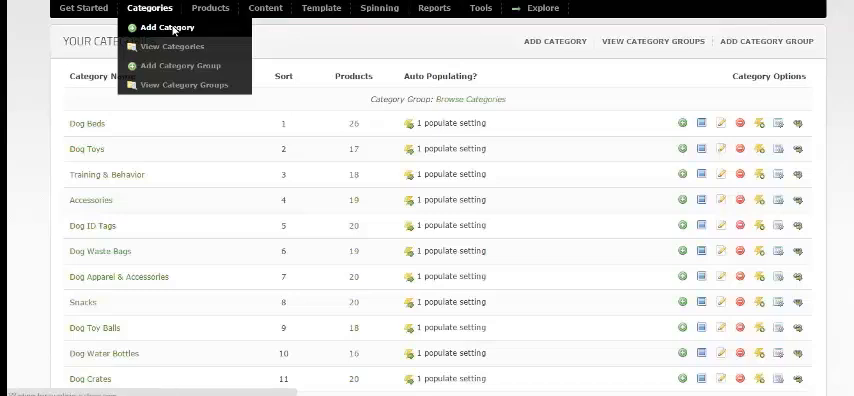
- Start a new category with title and link title 'Dog Harnesses'
click(169, 27)
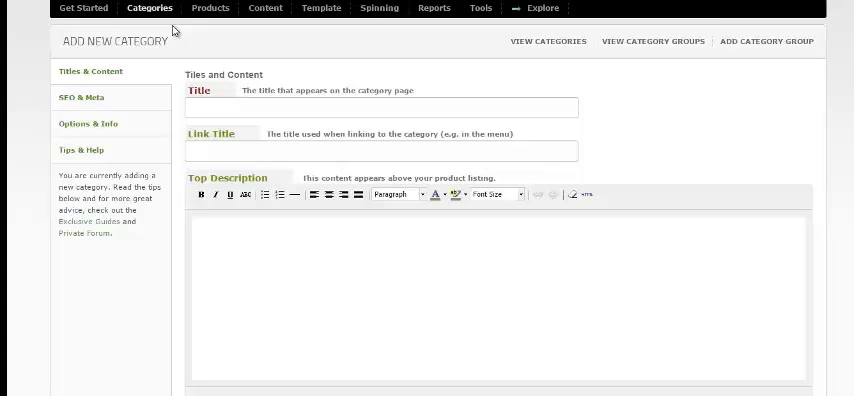
mouse_move(205, 36)
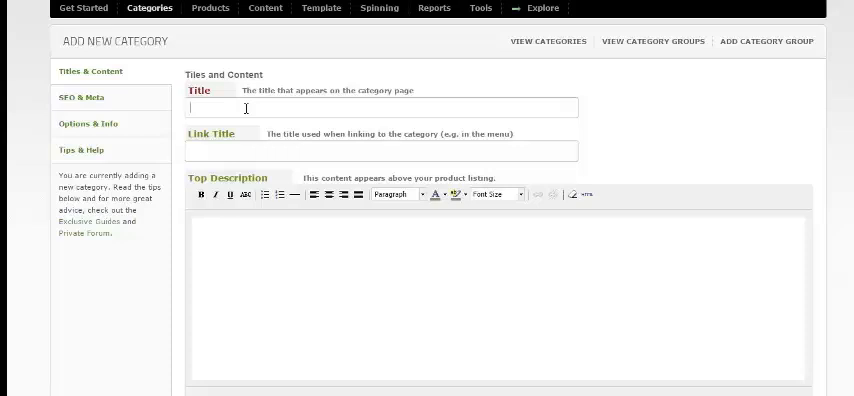
text(Dog Harnesses)
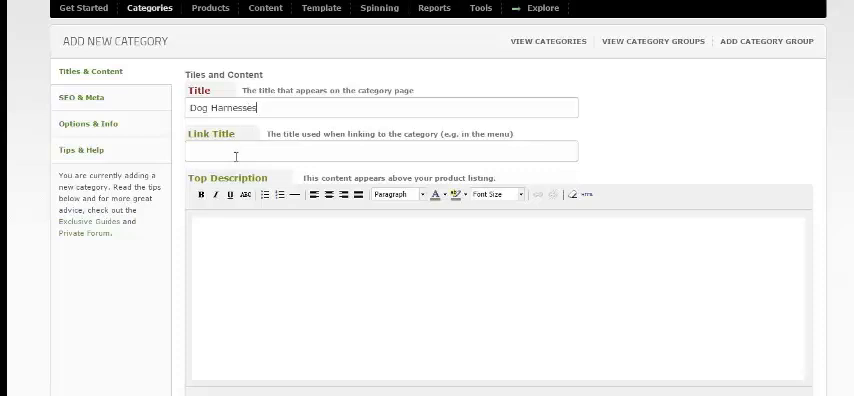
text(Do)
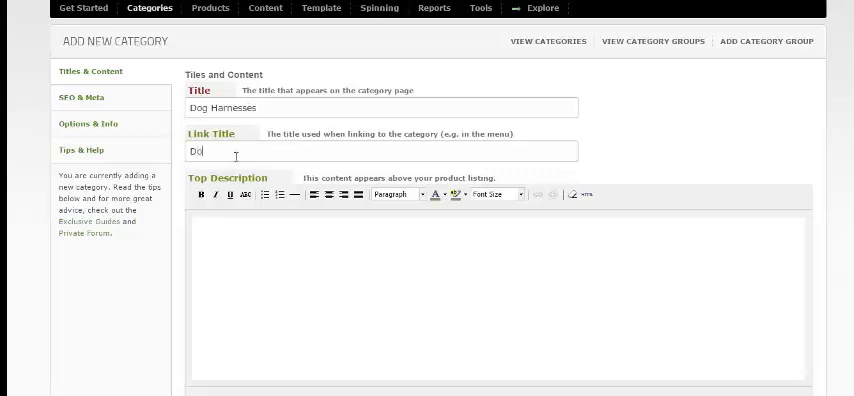
text(g)
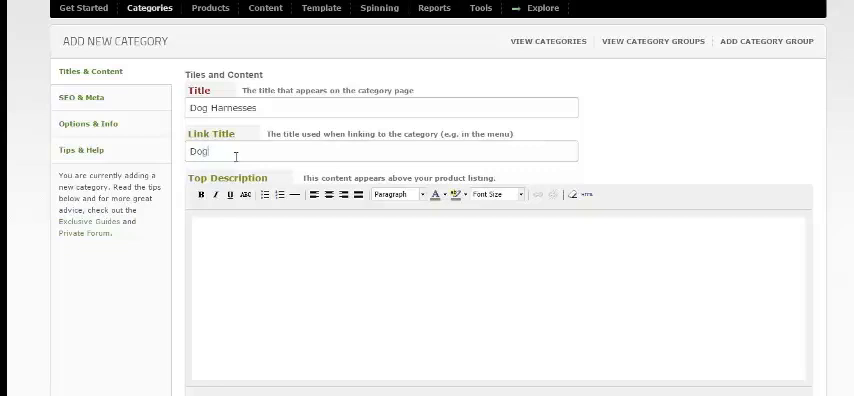
text(Harnesse)
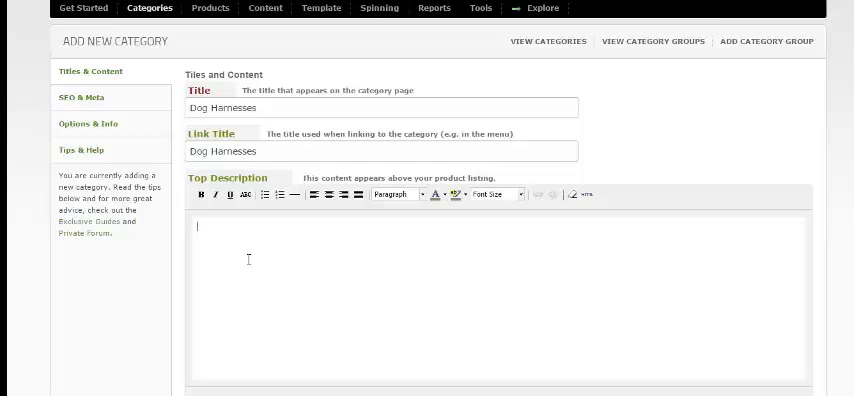
text(s)
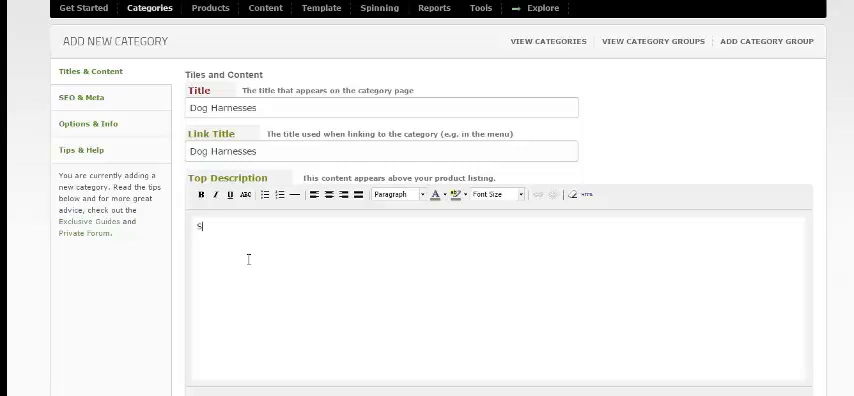
- Write a top description about safe harnesses and save the category
text(Safe and secure harnesses)
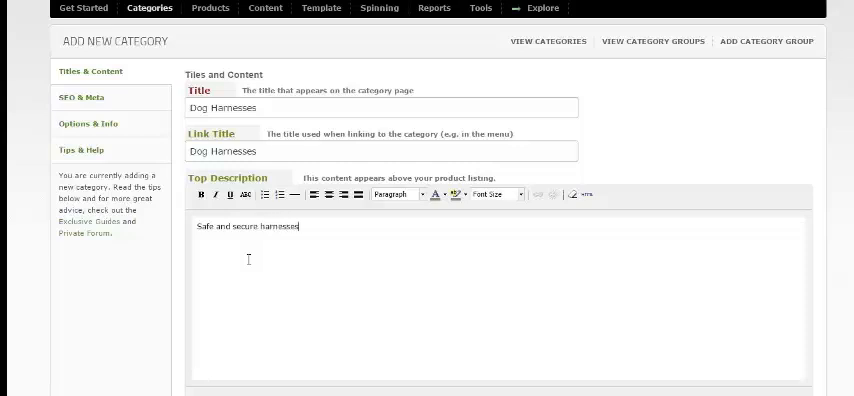
text(to ensure your)
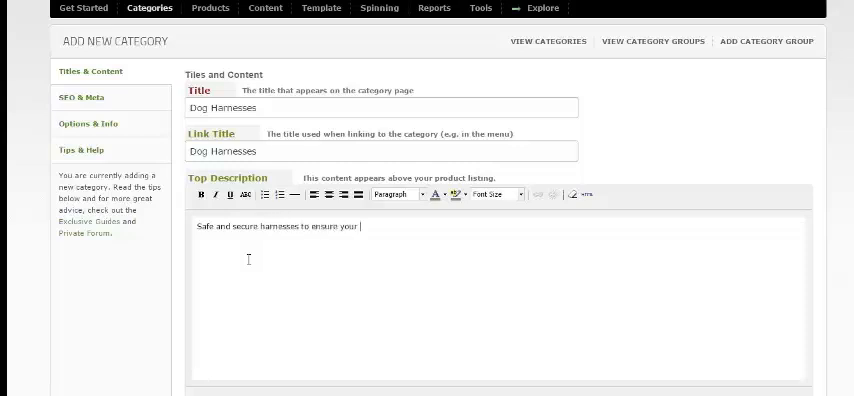
text(pooch enjoys walkies a)
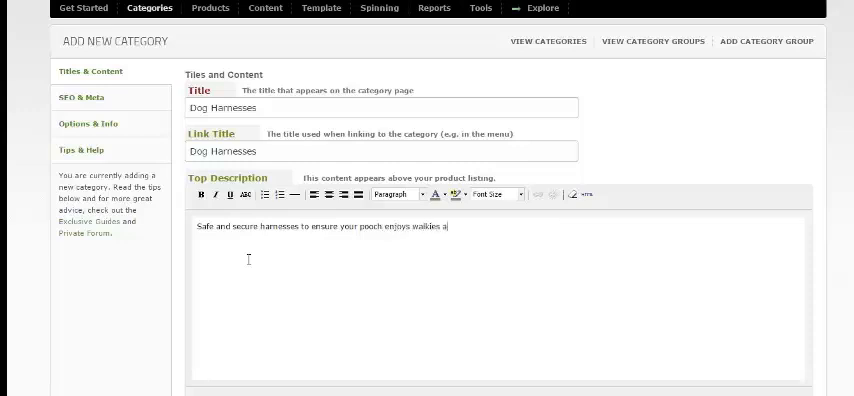
text(nd so do you!)
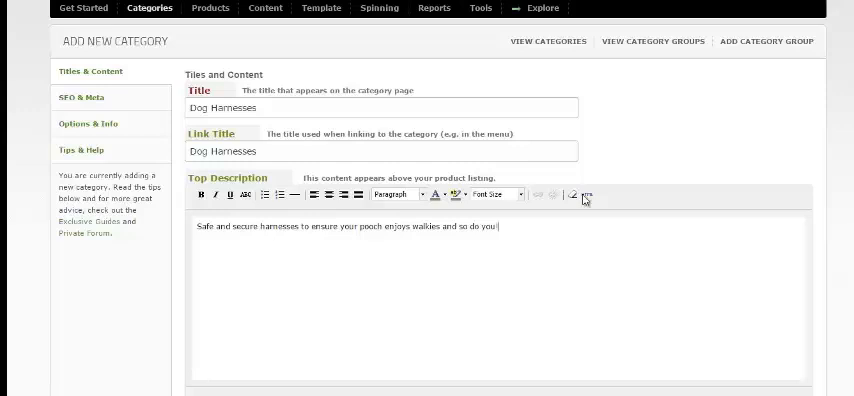
scroll(down, 3)
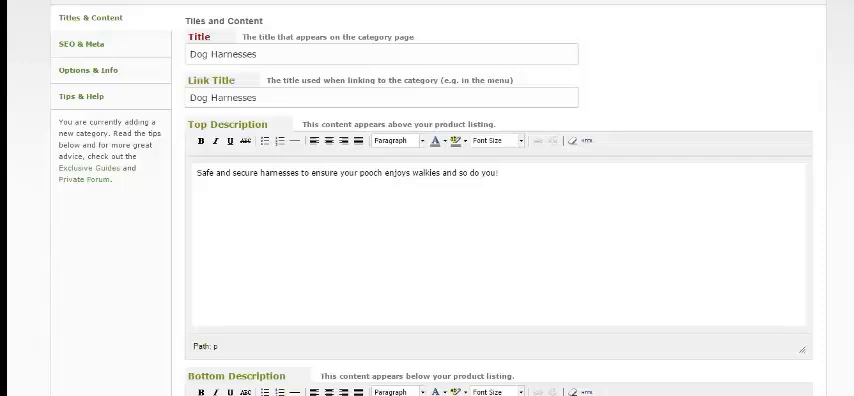
scroll(down, 3)
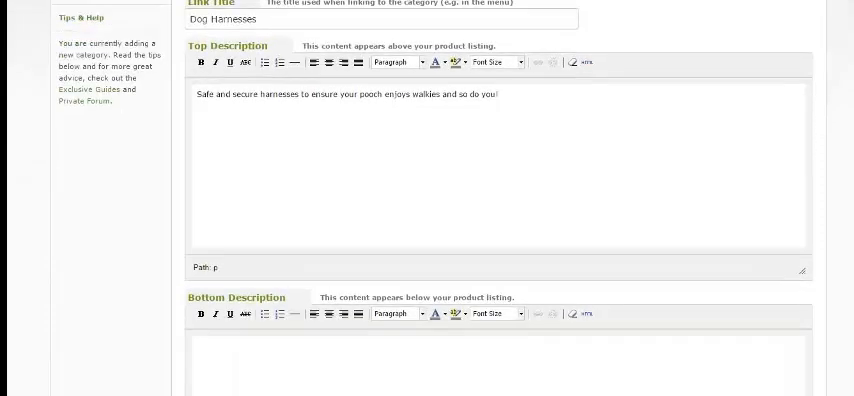
scroll(down, 3)
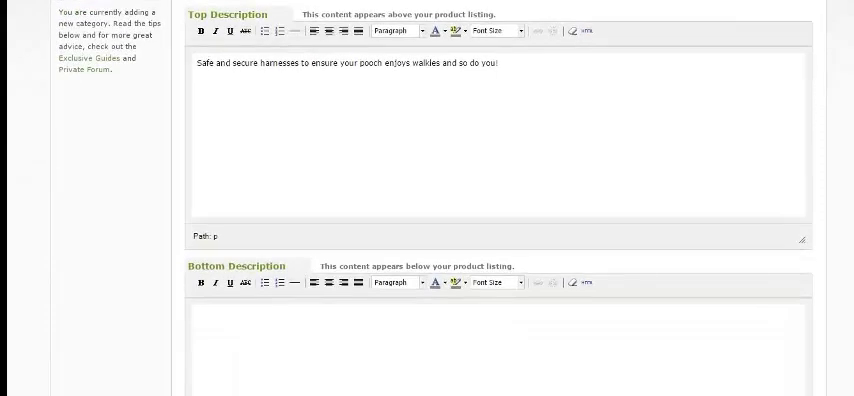
scroll(down, 3)
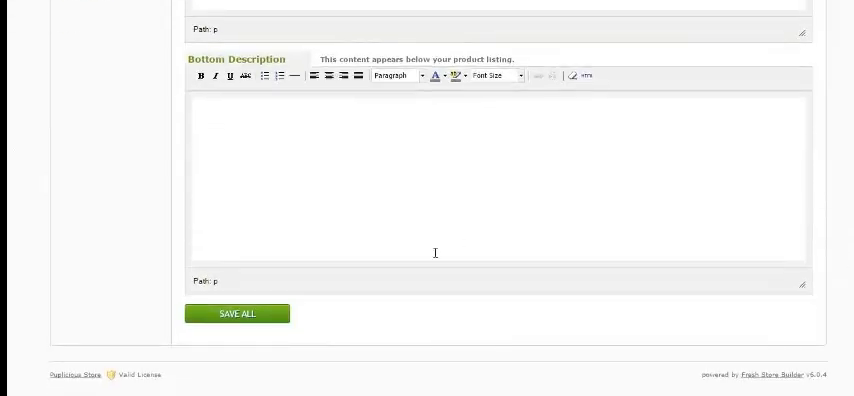
click(237, 313)
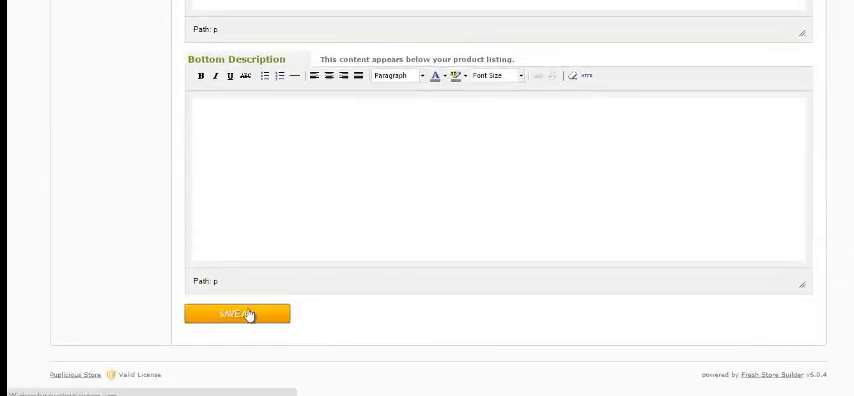
- Save the Dog Harnesses category and go to Products > Add Products (by ASIN)
click(237, 313)
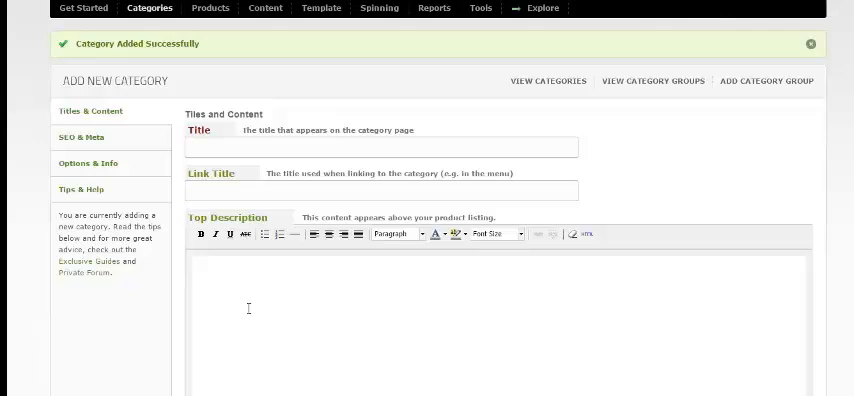
click(264, 9)
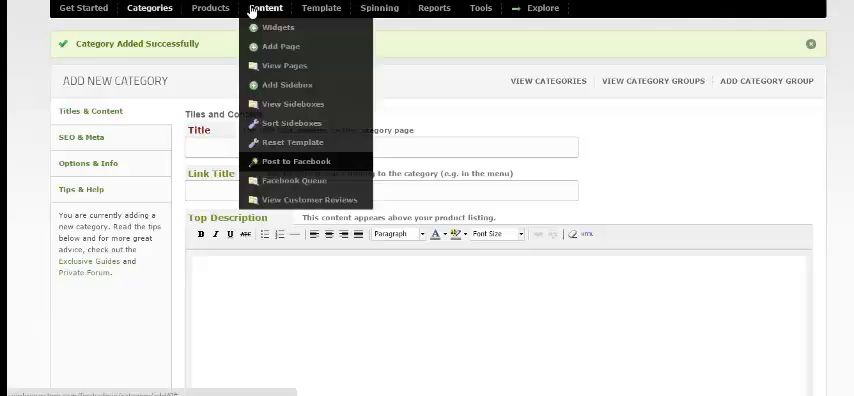
click(210, 9)
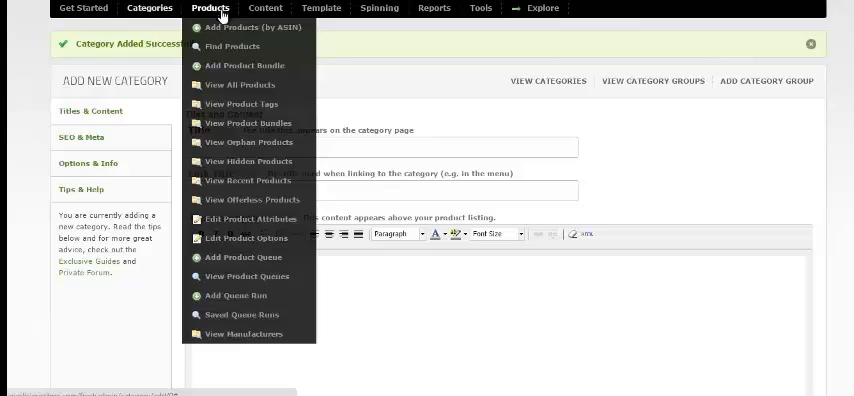
mouse_move(248, 27)
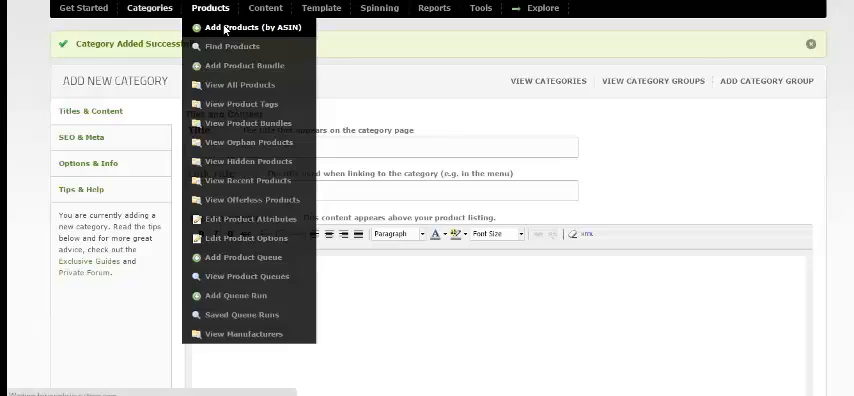
click(249, 27)
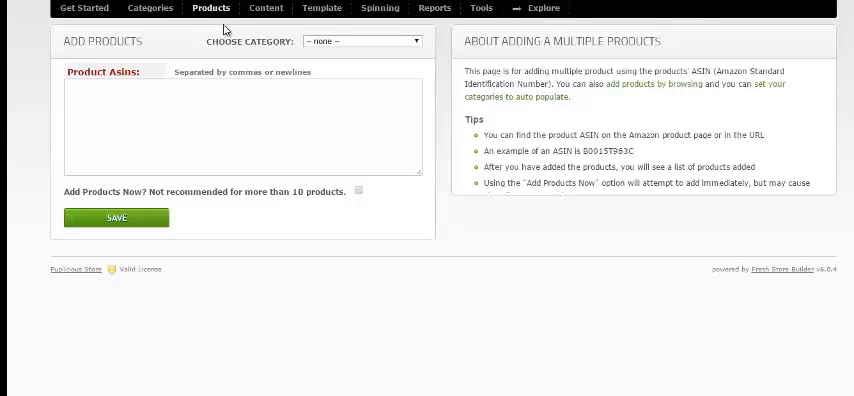
mouse_move(262, 201)
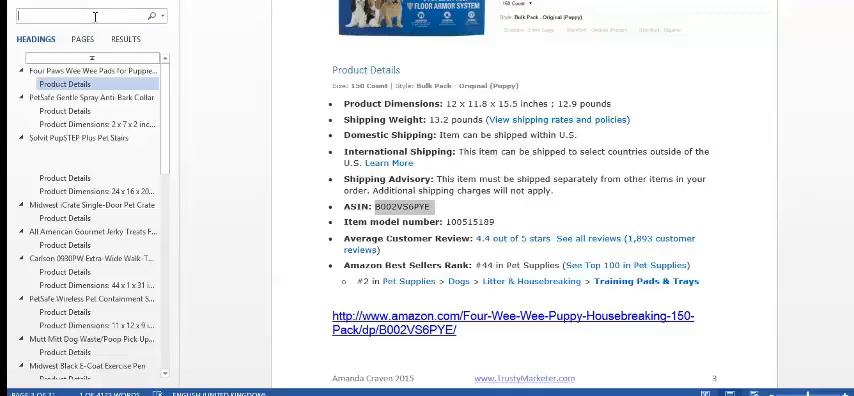
- Search the document for 'harness' and select the Puppia harness ASIN B0013N183G
text(harness)
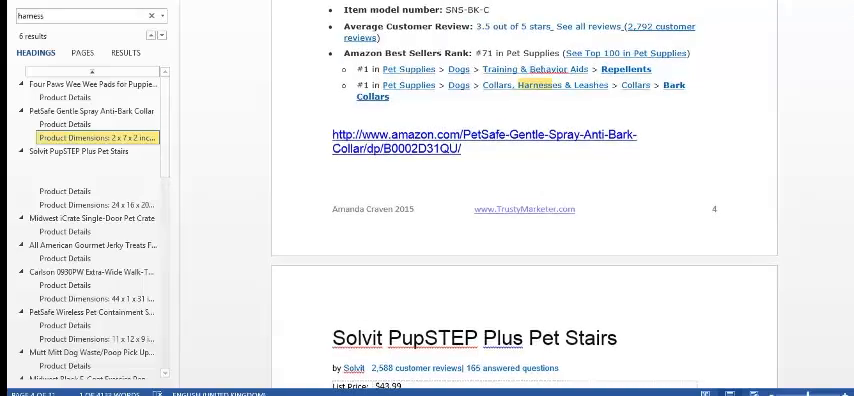
scroll(up, 3)
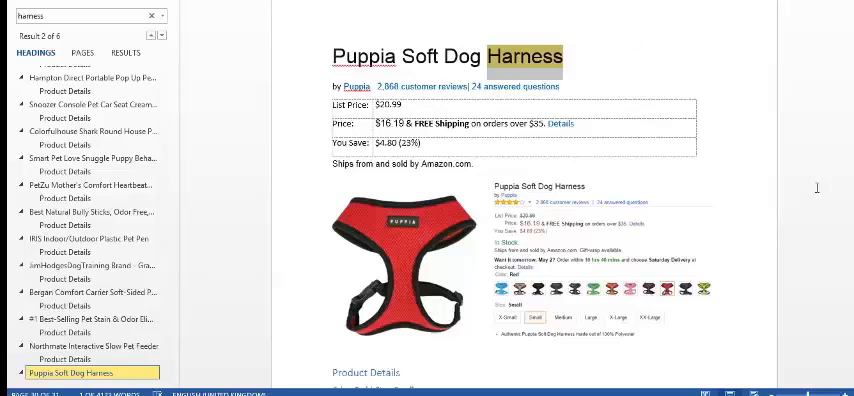
scroll(down, 3)
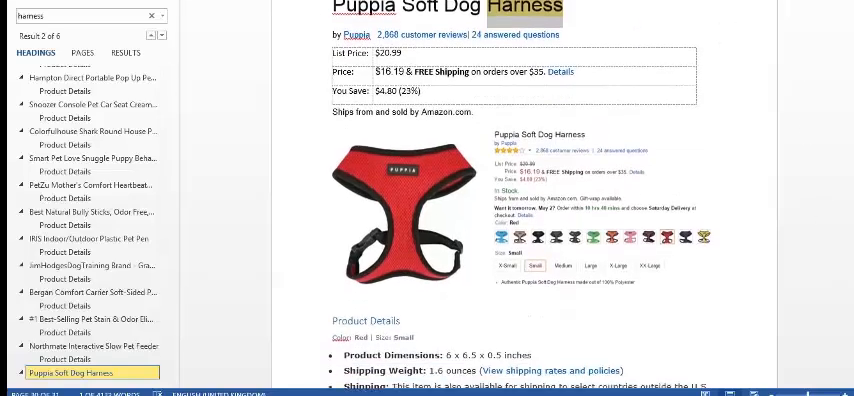
scroll(down, 3)
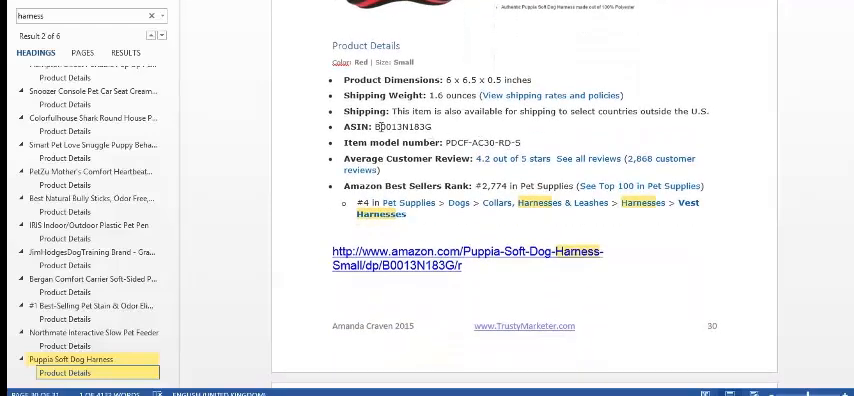
double_click(403, 127)
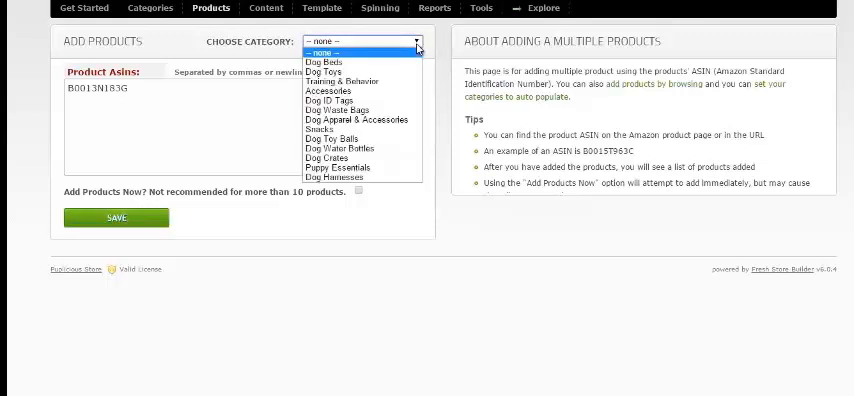
- Queue ASIN B0013N183G under the Dog Harnesses category
click(337, 177)
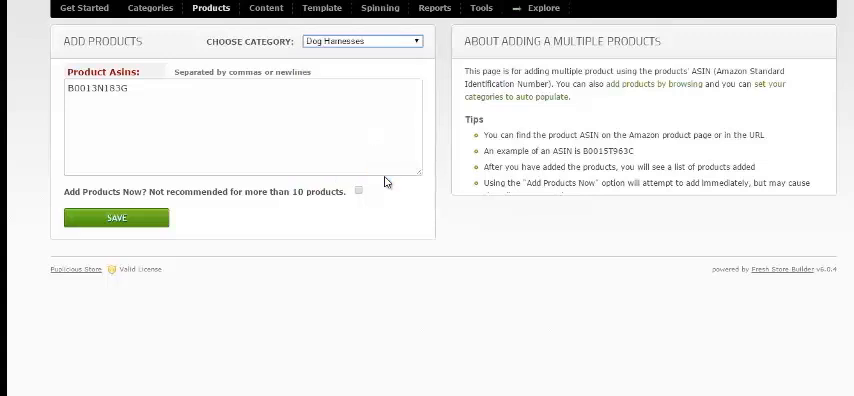
mouse_move(224, 208)
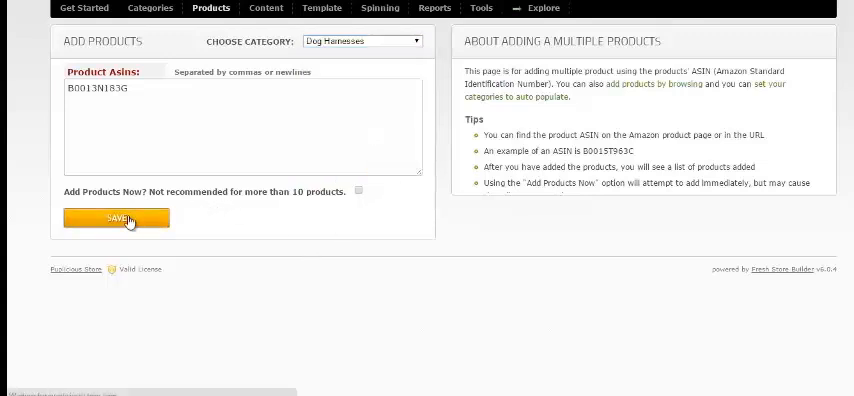
click(116, 218)
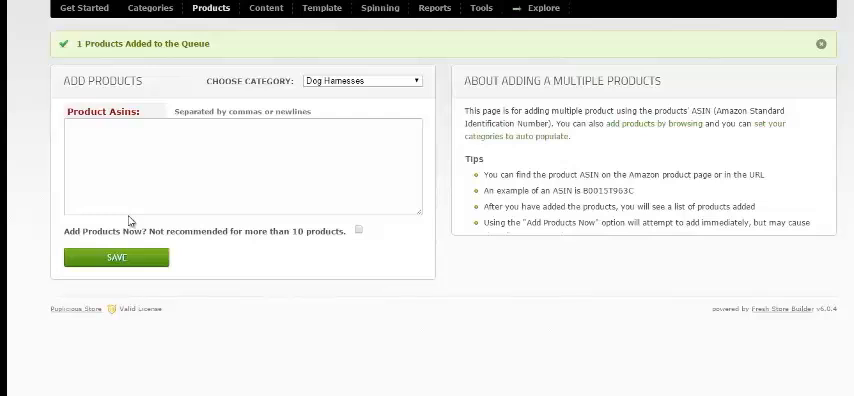
- Browse Product Finder results for 'dog harness' in the PetSupplies index
click(210, 8)
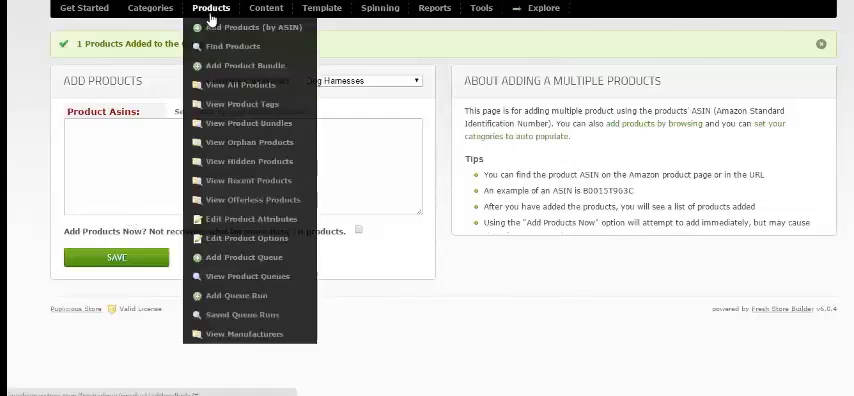
mouse_move(218, 48)
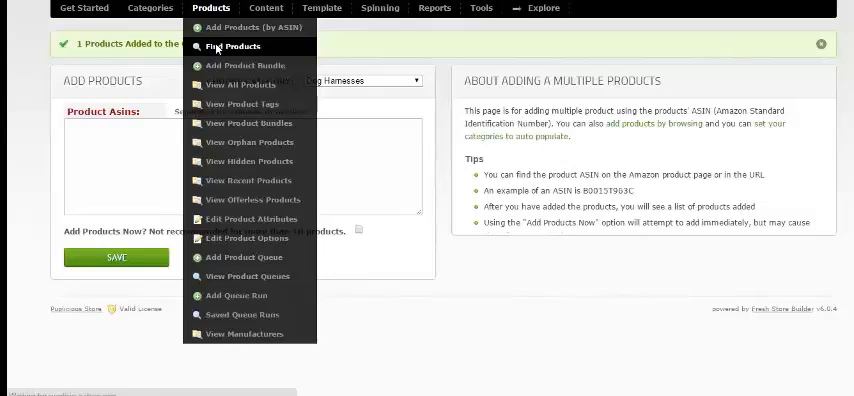
click(231, 46)
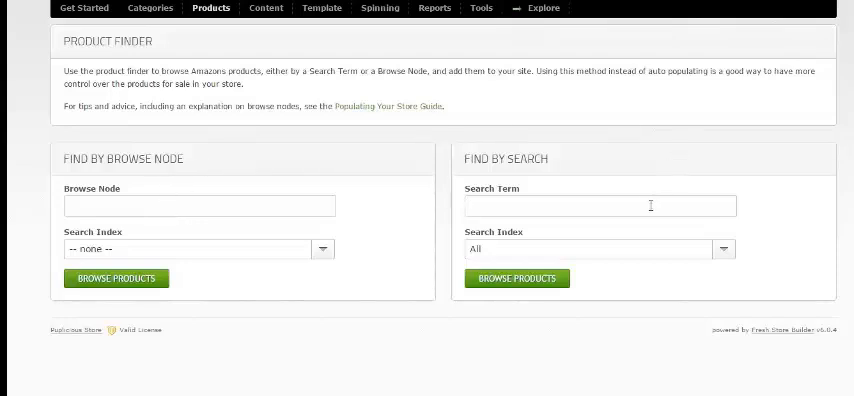
text(harness)
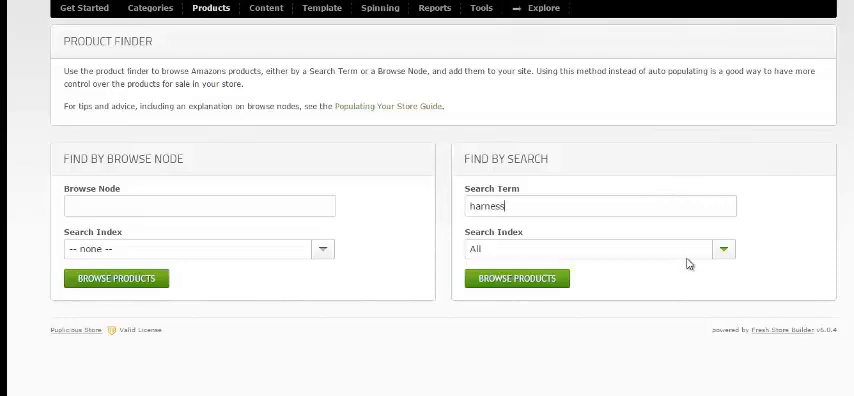
click(729, 249)
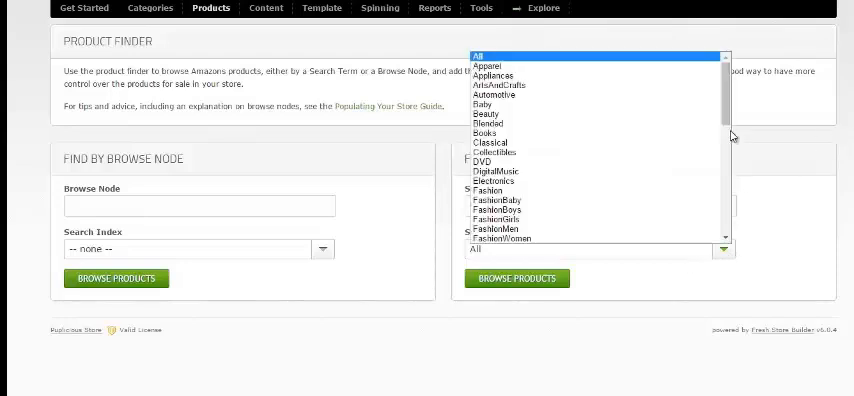
scroll(down, 3)
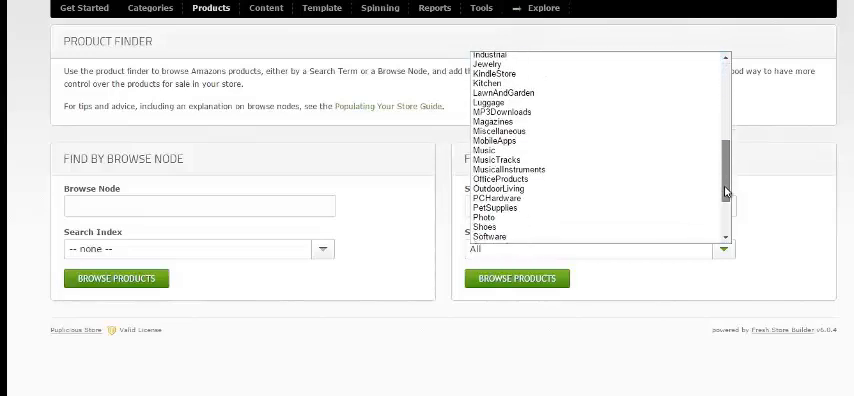
click(497, 207)
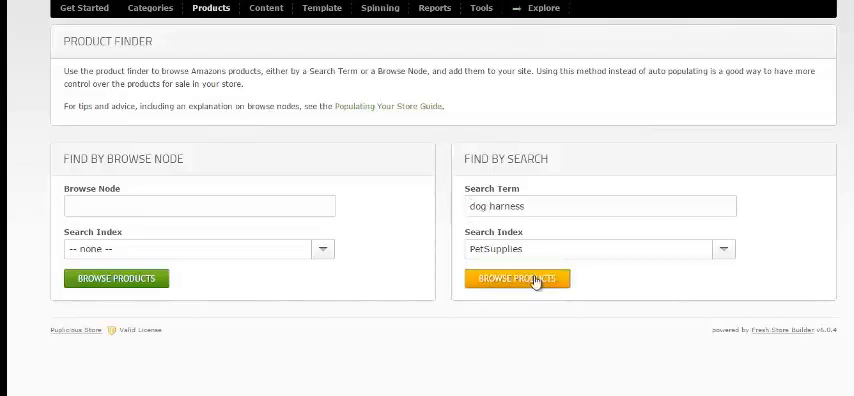
click(515, 278)
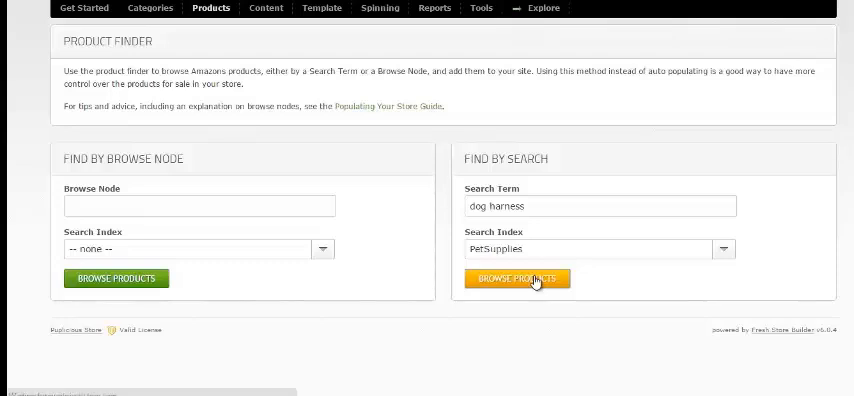
- Add the Four Paws, Kurgo Tru-Fit and HDP harnesses and load the next results page
click(515, 279)
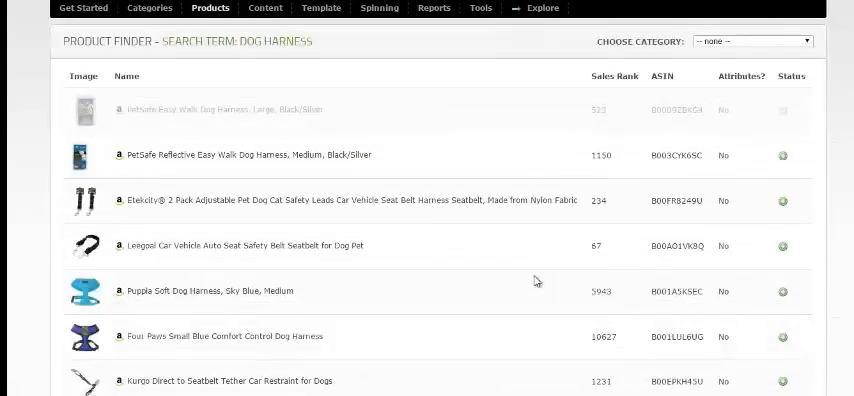
scroll(down, 3)
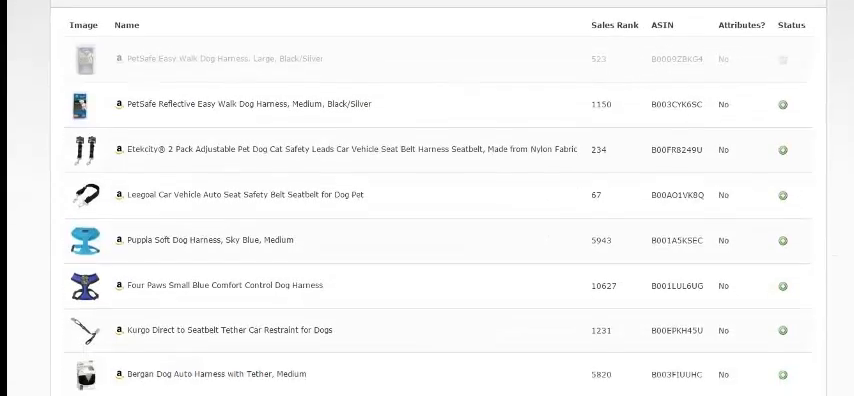
scroll(down, 3)
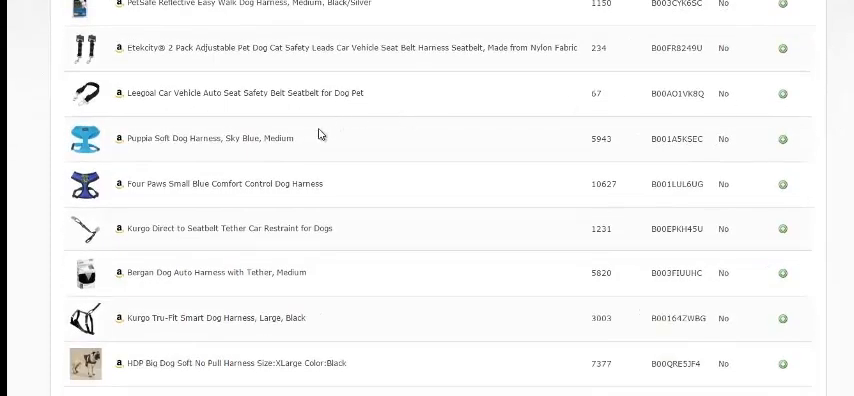
mouse_move(248, 204)
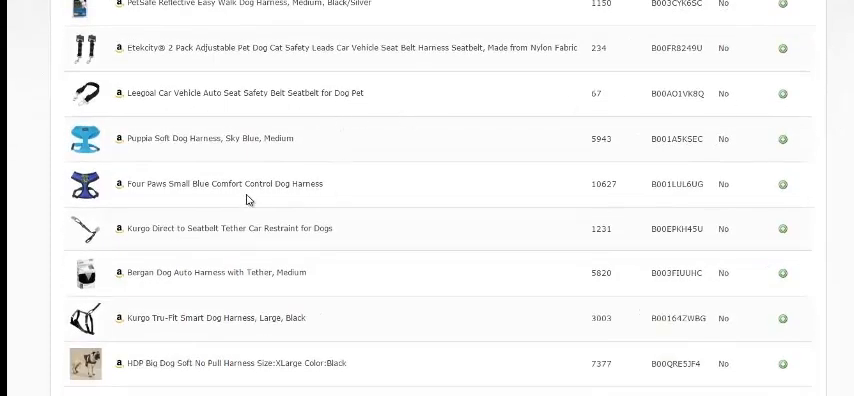
mouse_move(222, 201)
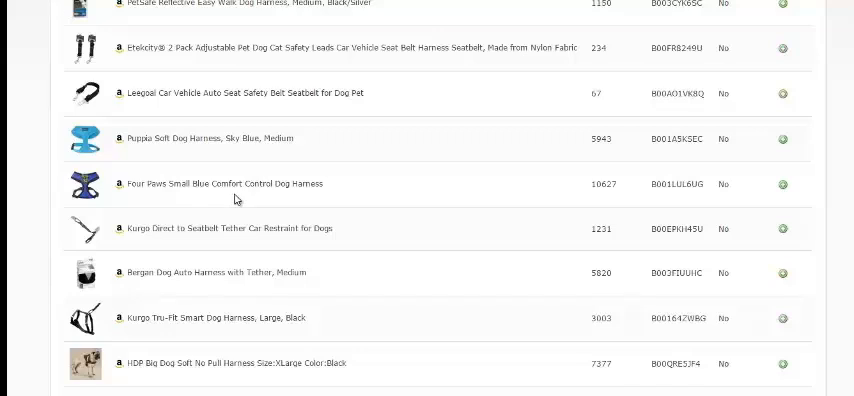
mouse_move(798, 191)
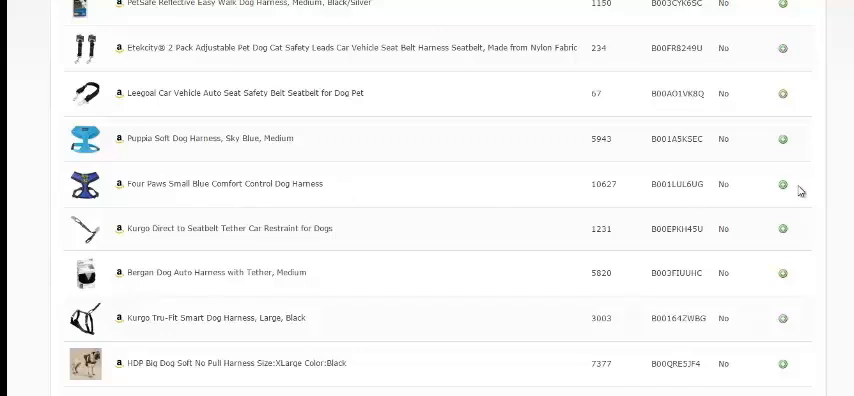
mouse_move(798, 190)
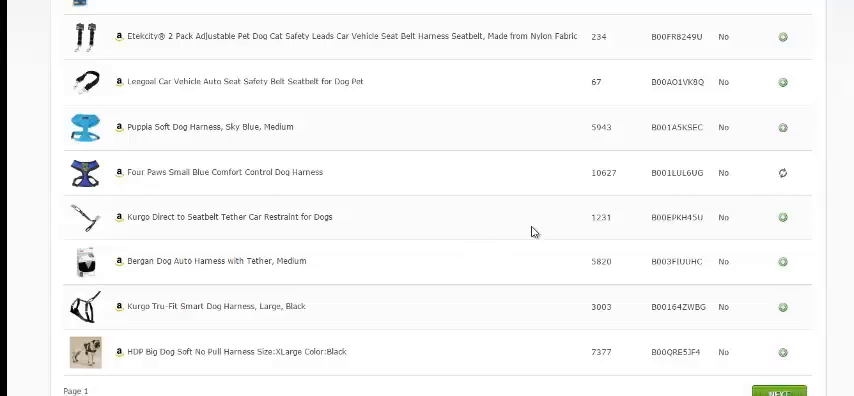
mouse_move(536, 231)
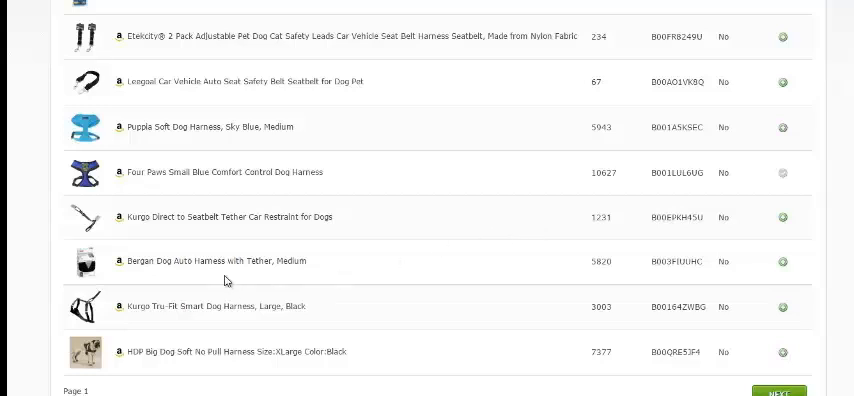
mouse_move(510, 282)
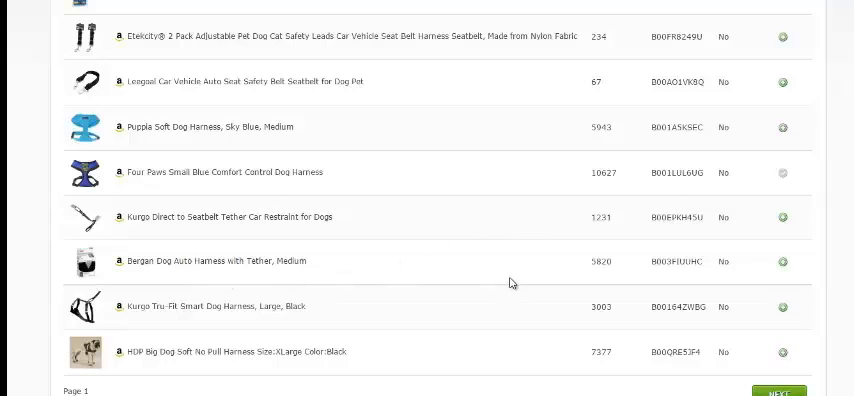
mouse_move(278, 328)
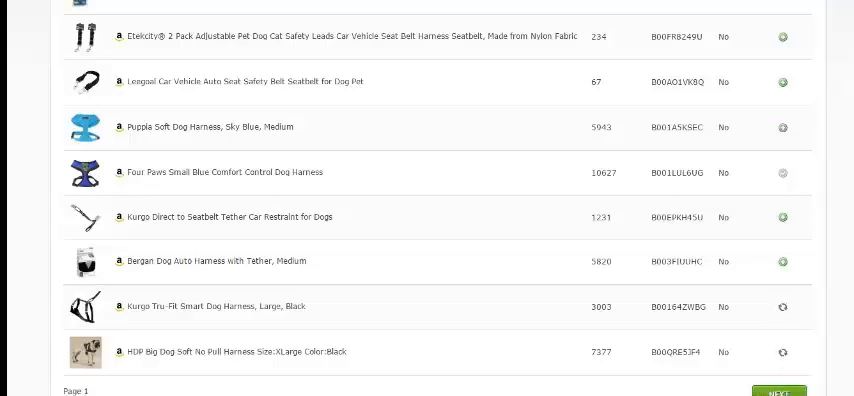
scroll(down, 3)
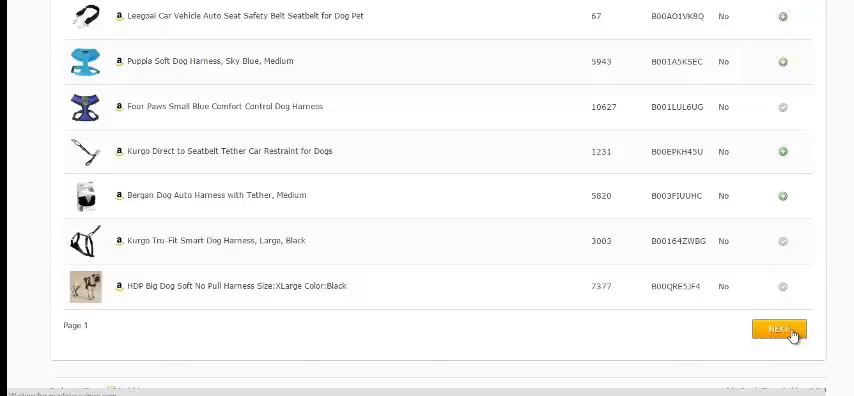
click(779, 330)
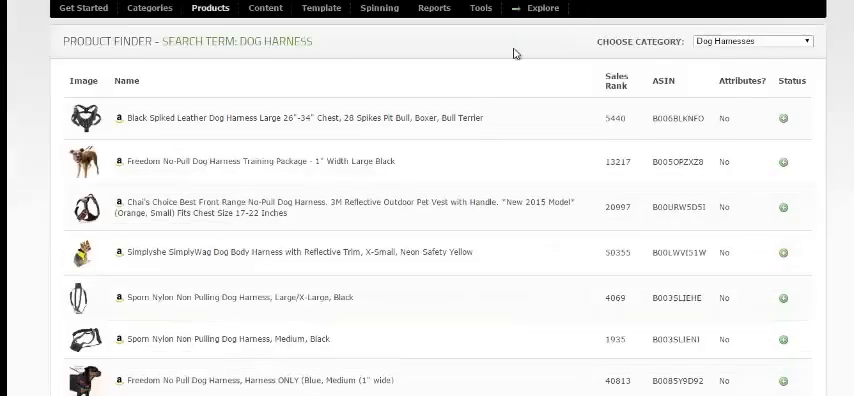
- Open a blank Add New Page form from the Content menu
click(265, 8)
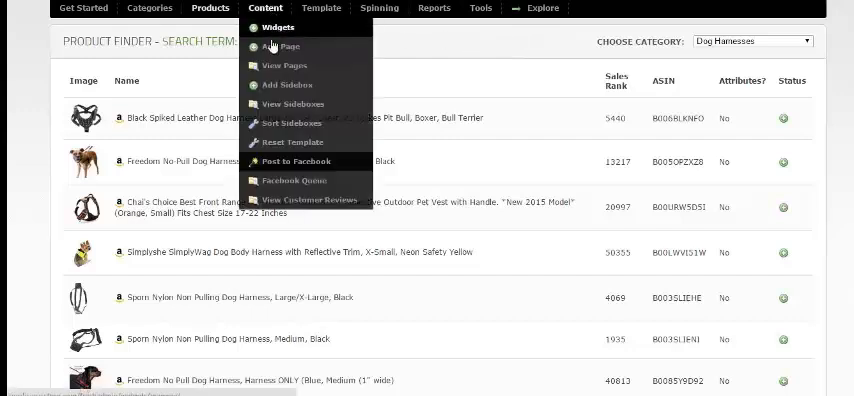
mouse_move(283, 66)
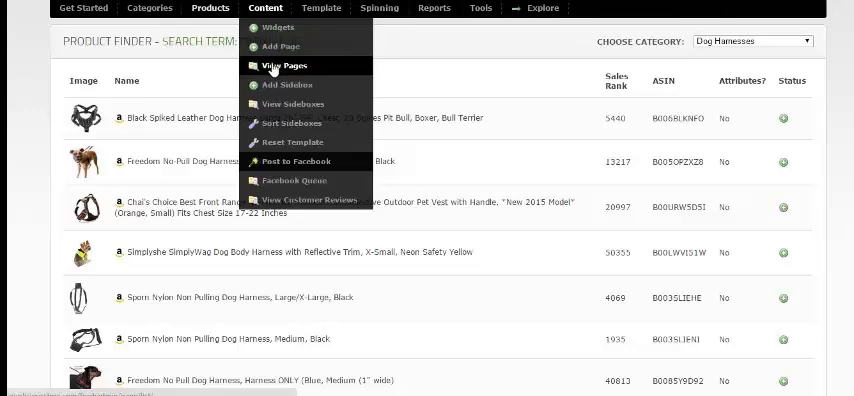
mouse_move(281, 46)
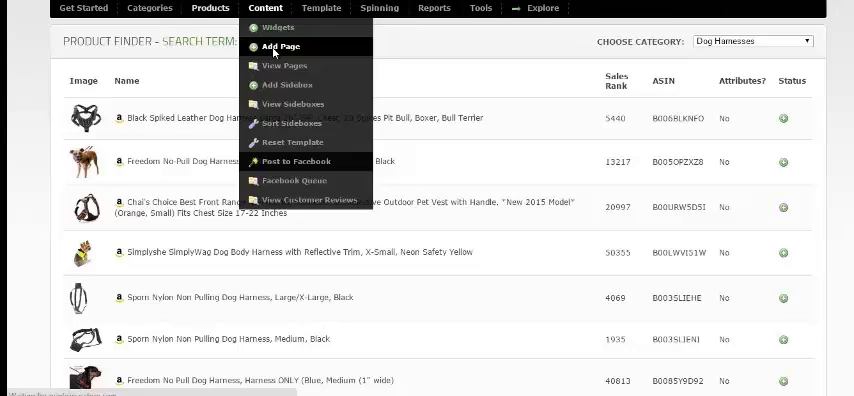
click(283, 46)
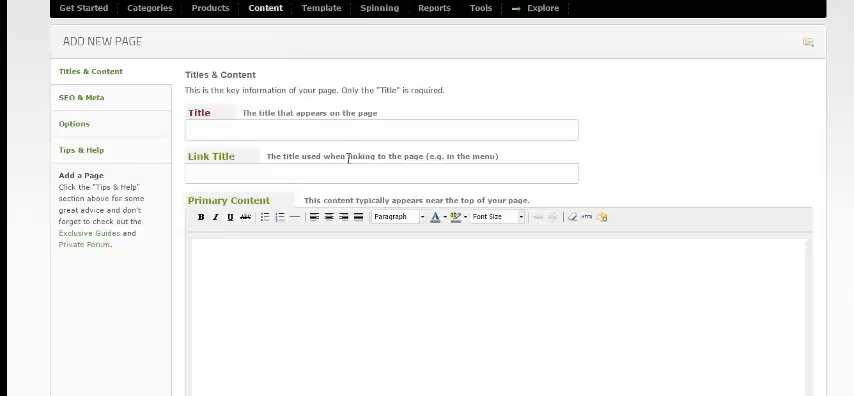
mouse_move(285, 319)
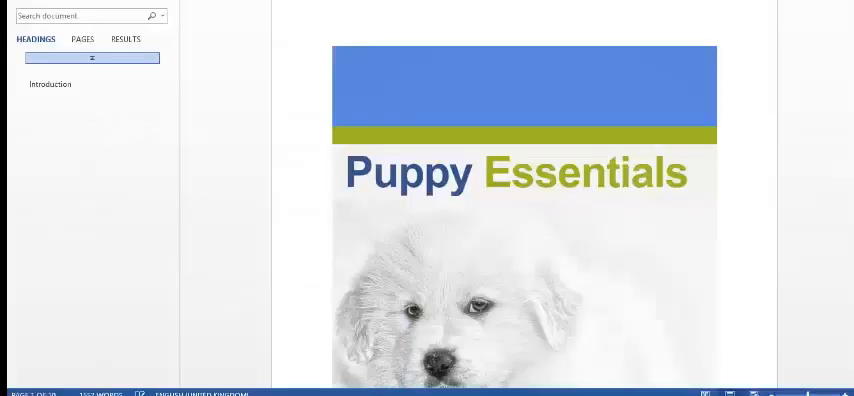
- Jump to Introduction and scroll to the 1.Dog Bed paragraphs to copy them
click(49, 84)
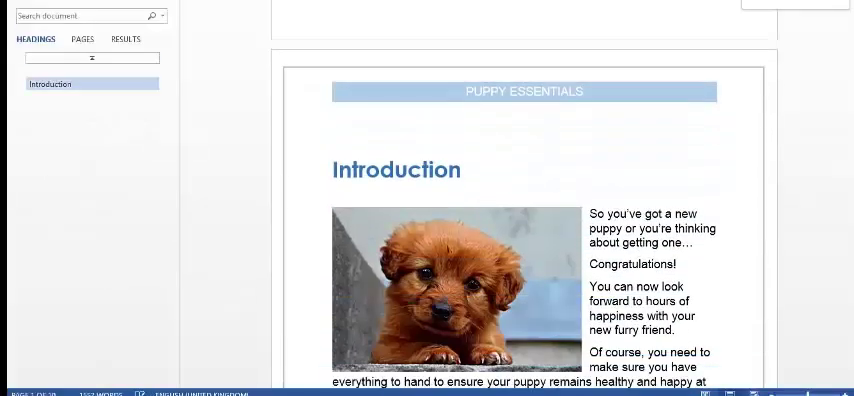
scroll(down, 3)
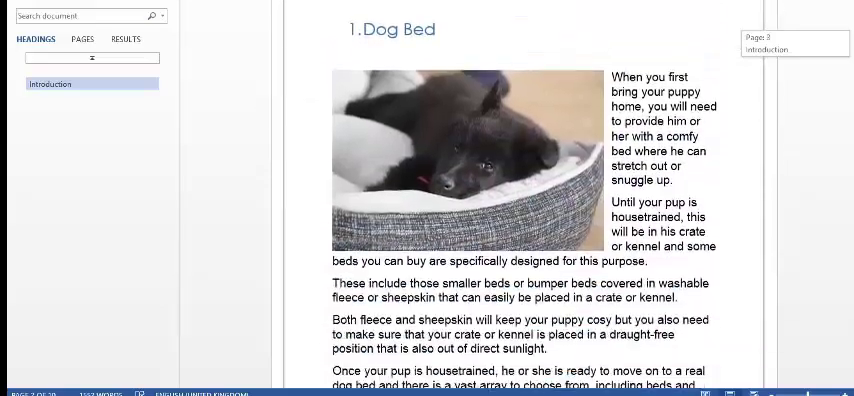
scroll(down, 3)
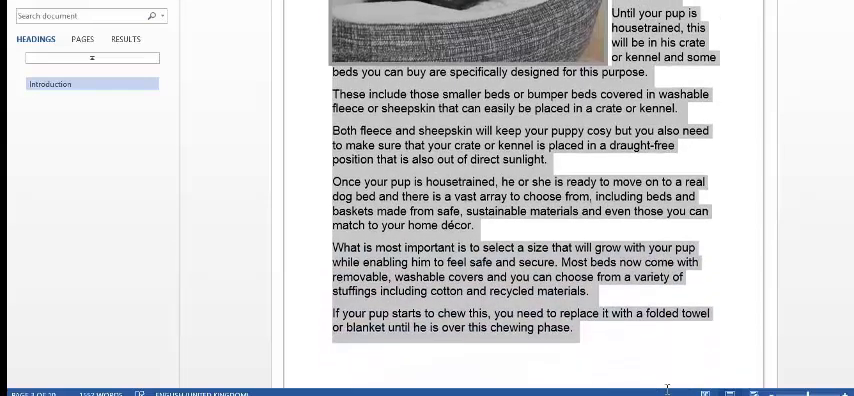
scroll(down, 3)
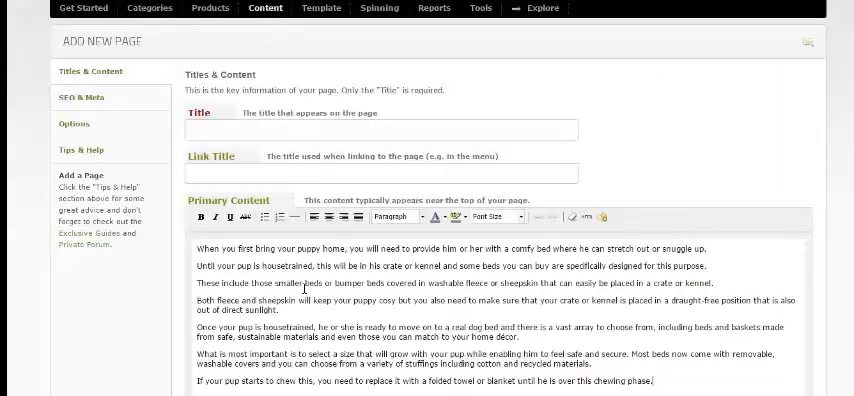
- Paste the dog bed text and title the page 'Prepping For Your Puppy: Beds'
click(265, 130)
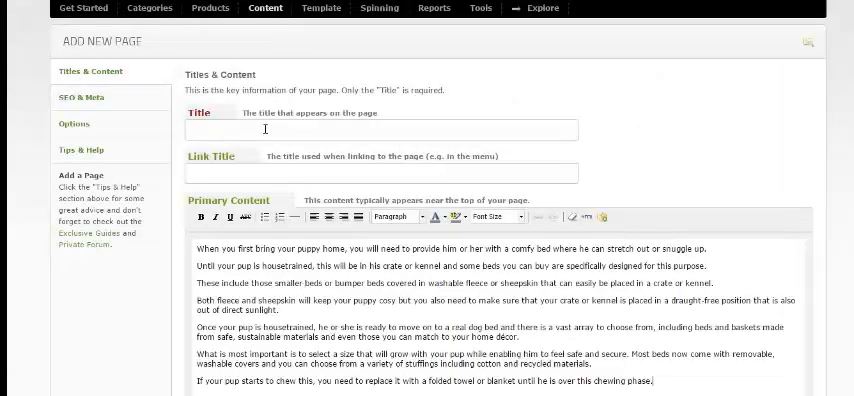
click(265, 130)
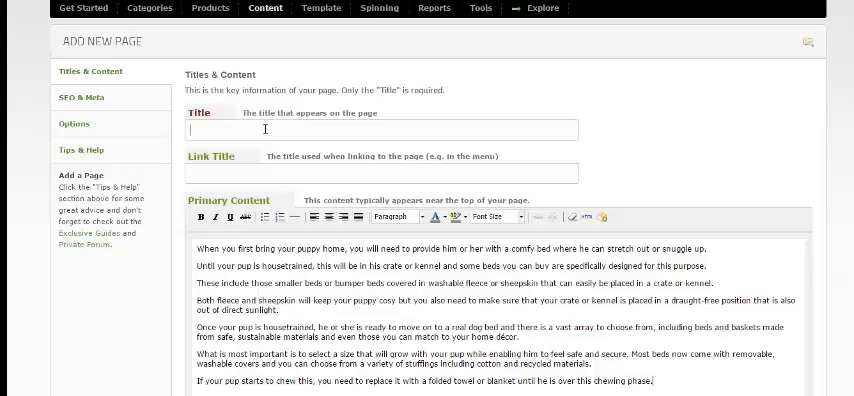
text(P)
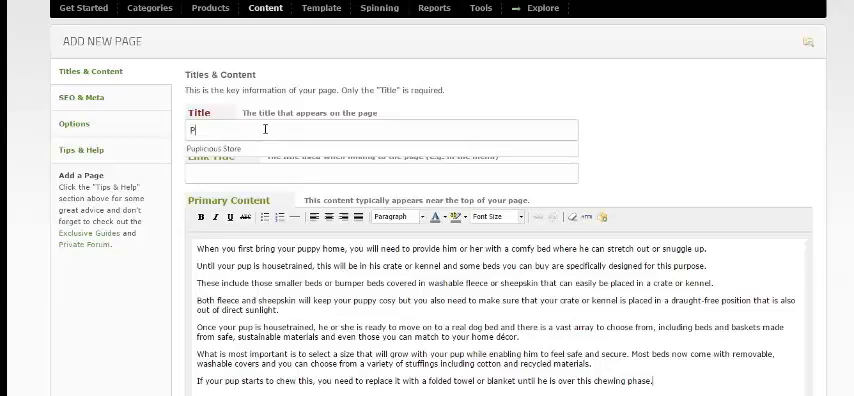
text(Prepping)
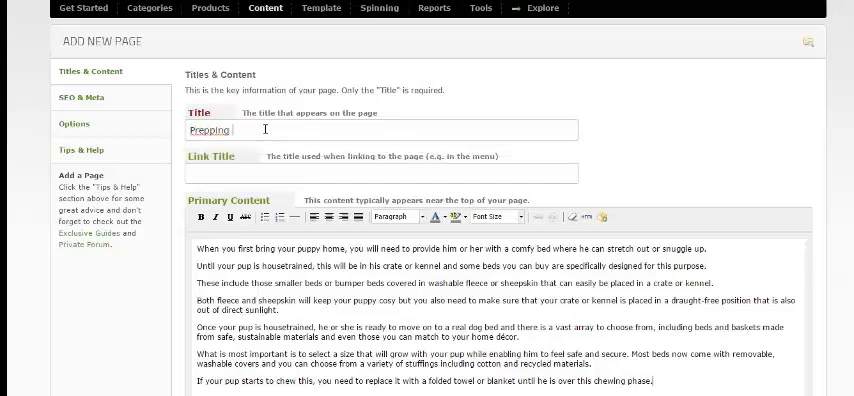
text(For Your P)
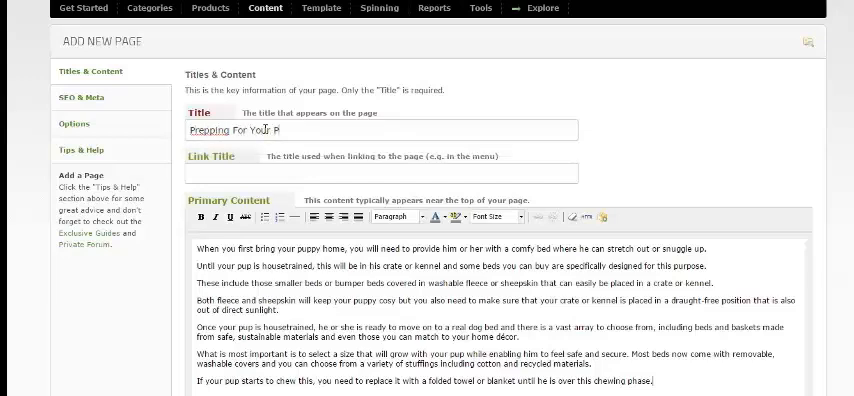
text(uppy: B)
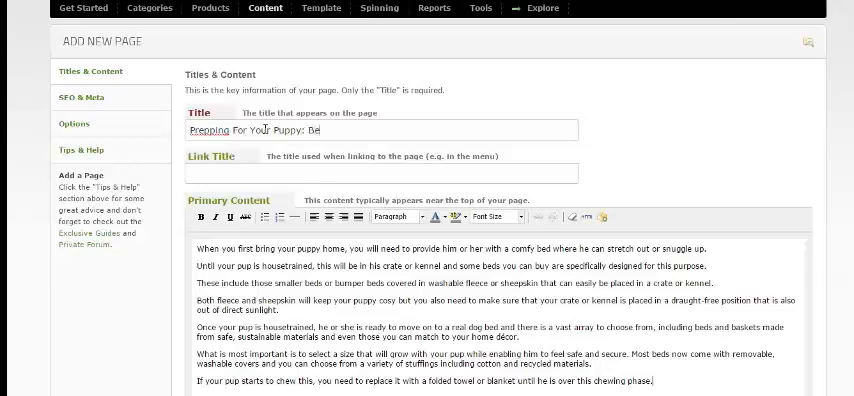
text(eds)
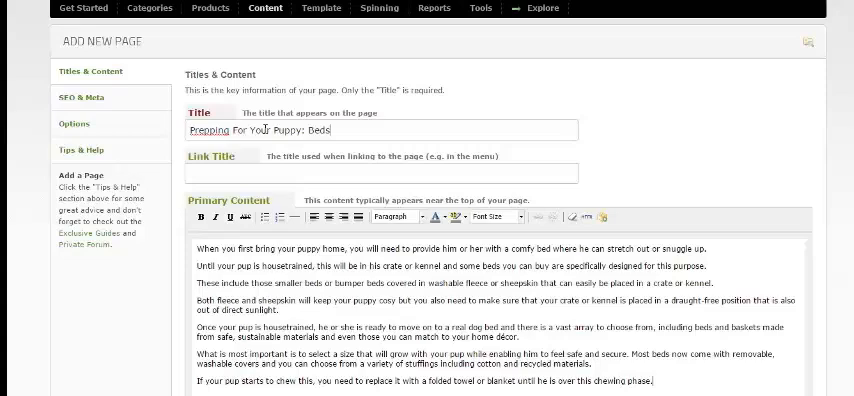
triple_click(265, 131)
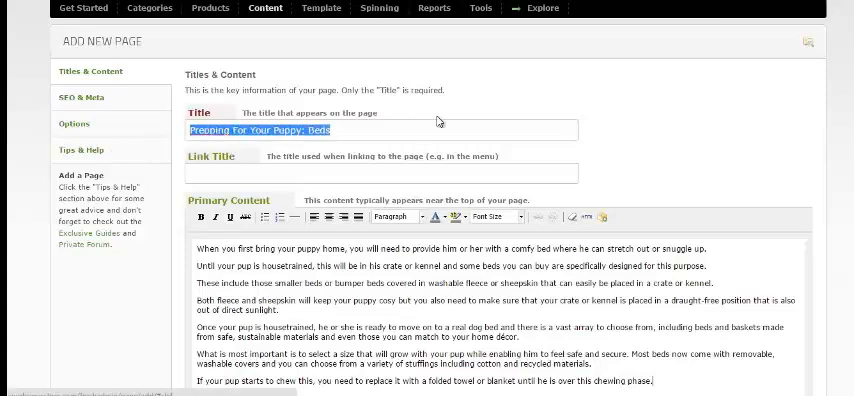
scroll(down, 3)
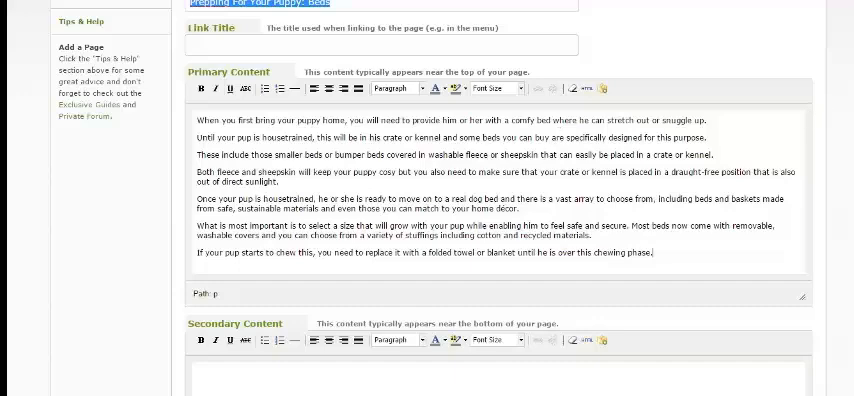
scroll(down, 3)
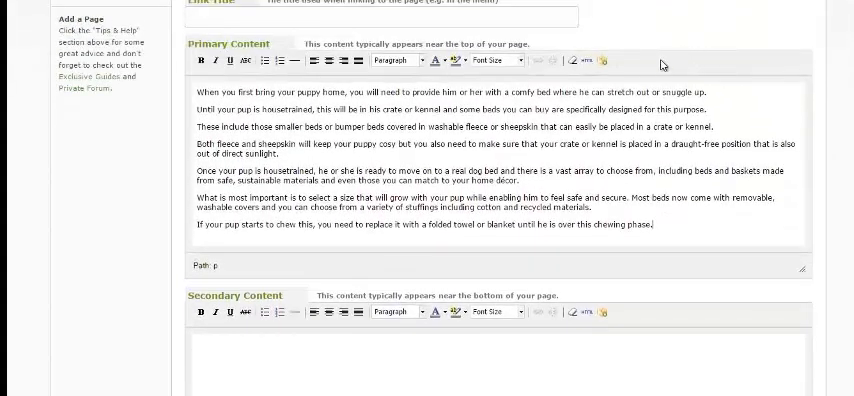
mouse_move(603, 63)
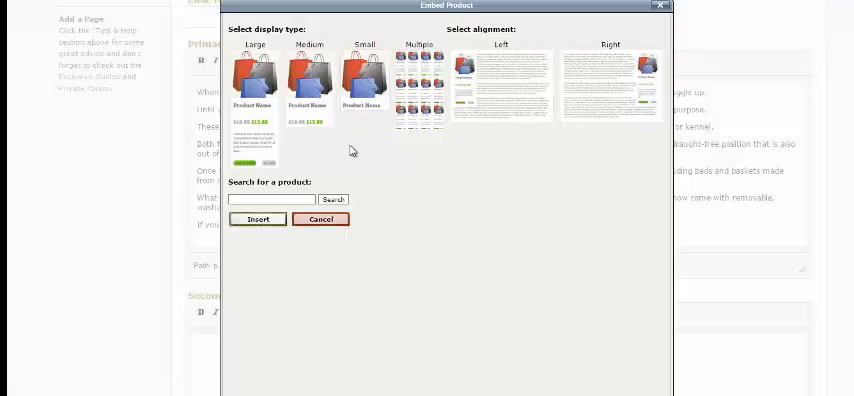
mouse_move(340, 152)
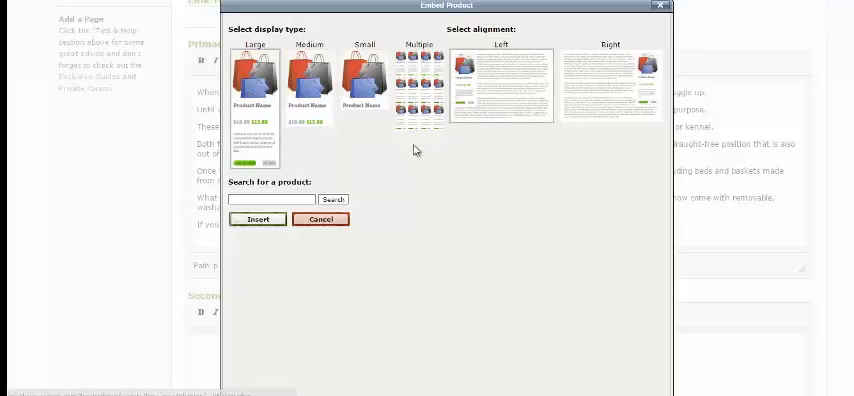
- Search 'dog bed' and embed the Petco orthopedic bed (product 1403), large and left-aligned
click(271, 199)
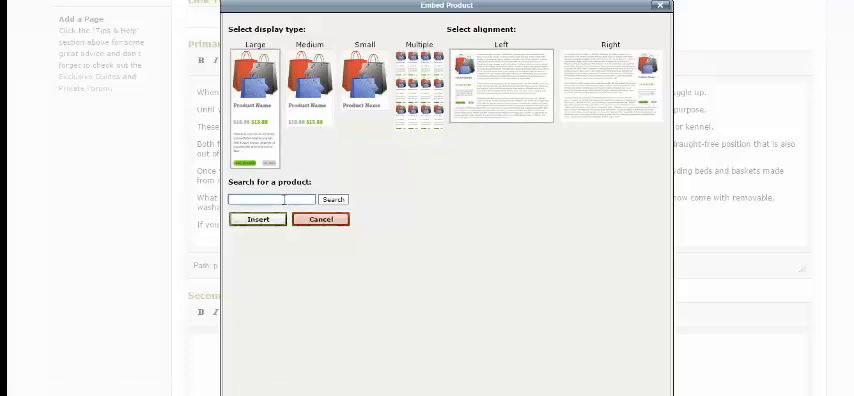
text(dog bed)
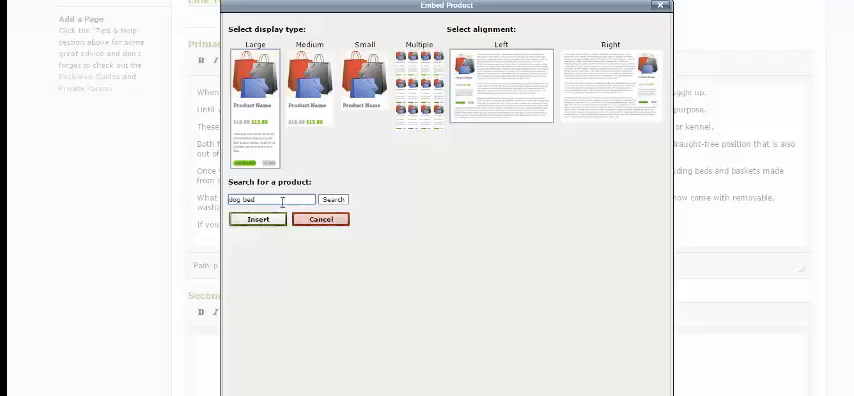
click(332, 199)
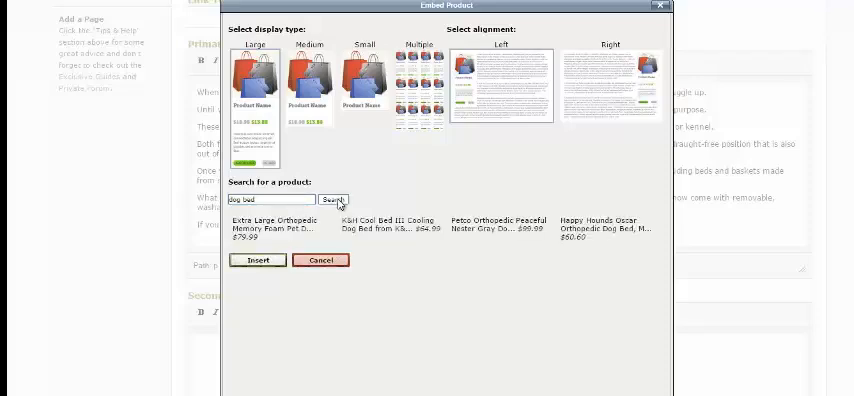
click(333, 199)
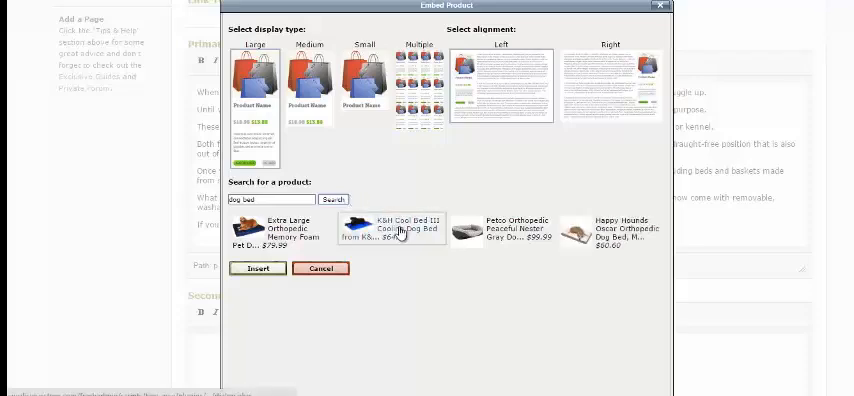
click(515, 230)
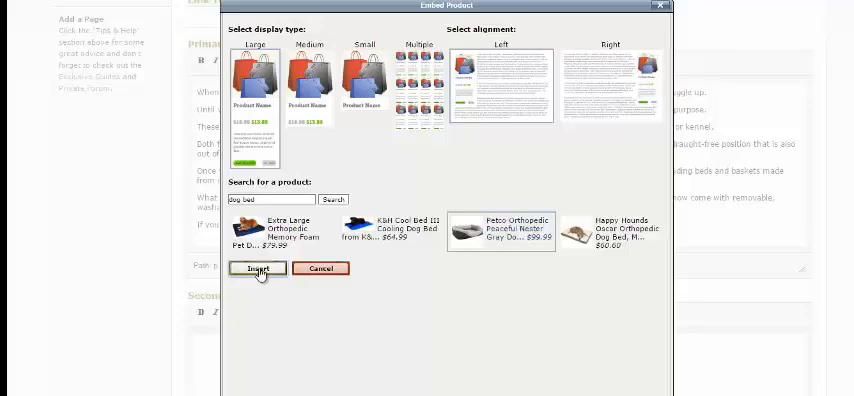
click(257, 268)
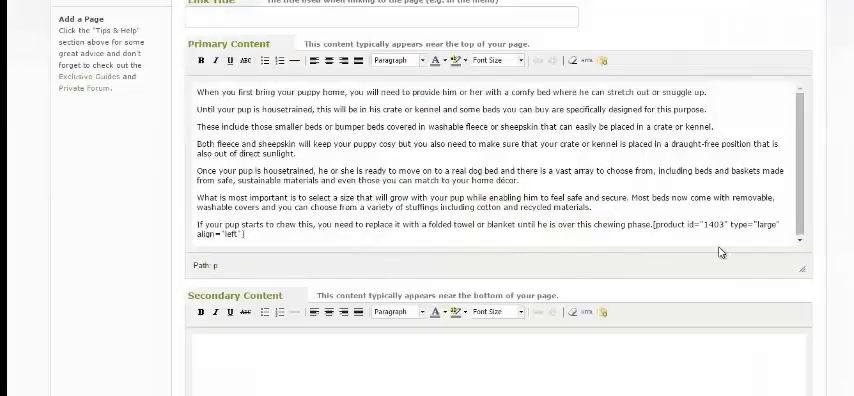
- Save the 'Prepping For Your Puppy: Beds' page with Save All Details
scroll(down, 3)
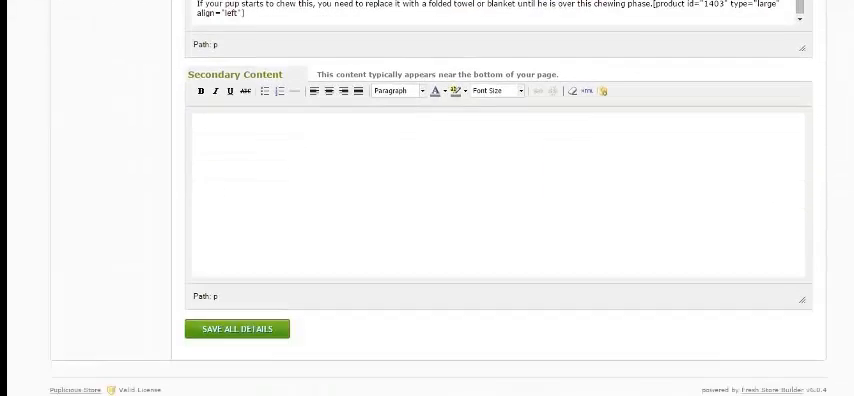
mouse_move(569, 198)
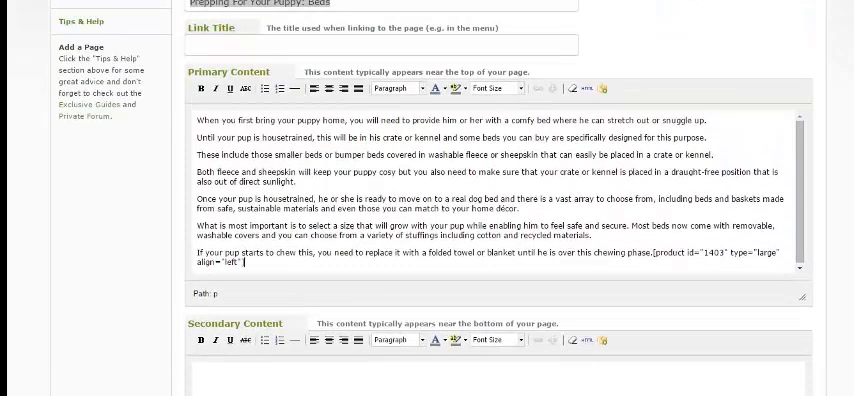
scroll(down, 3)
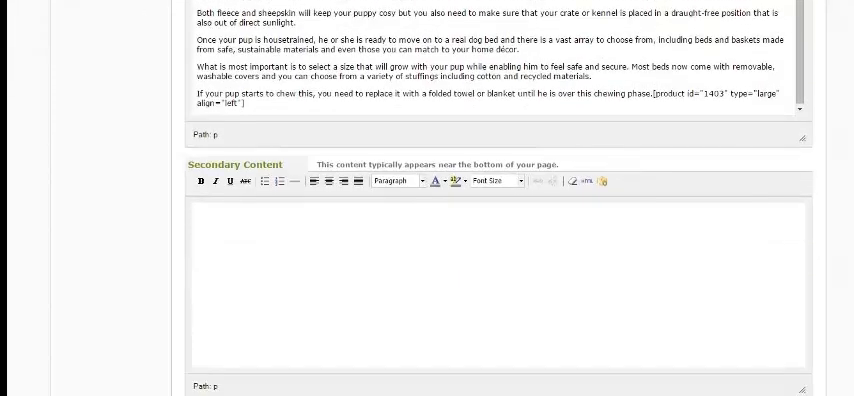
scroll(down, 3)
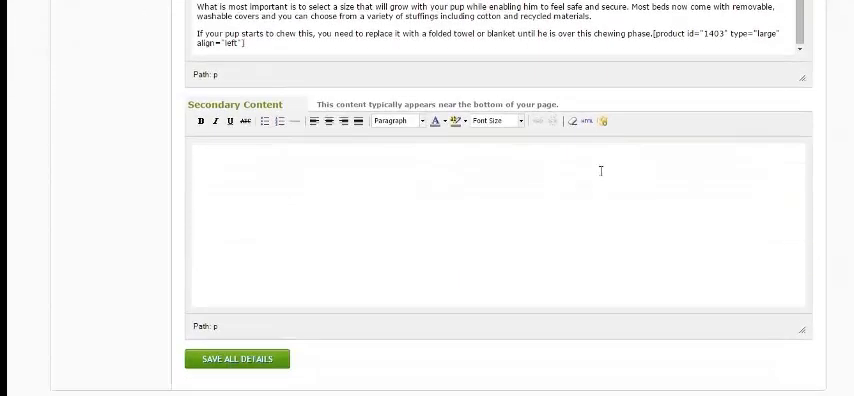
click(237, 358)
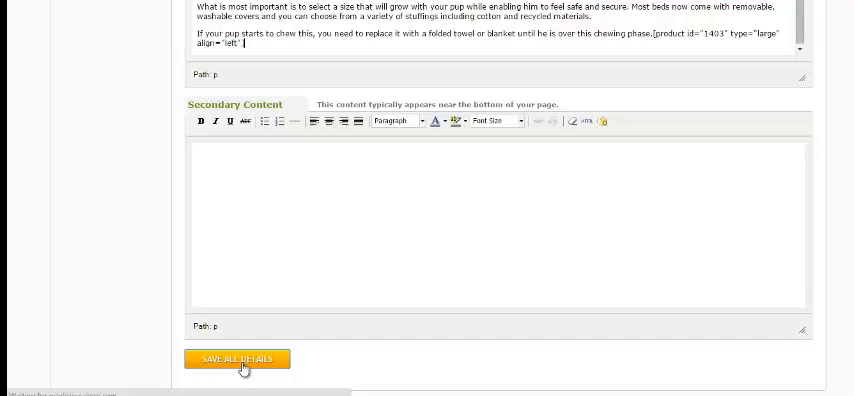
click(237, 359)
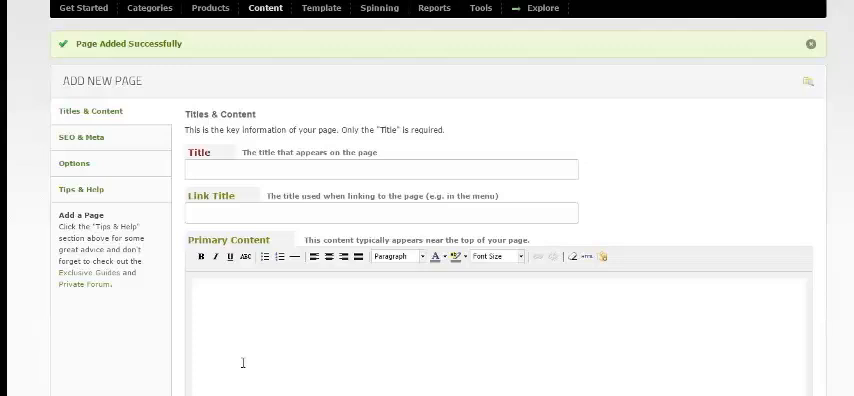
mouse_move(434, 244)
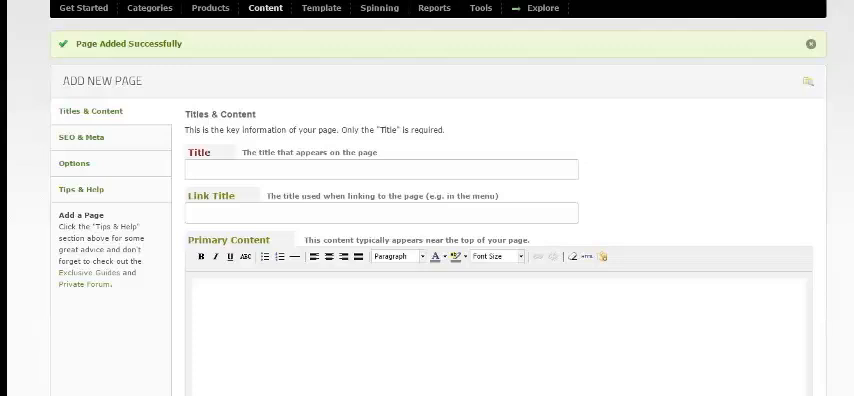
- View the live Puplicious Store Blog with its Bestselling Products and categories
click(809, 45)
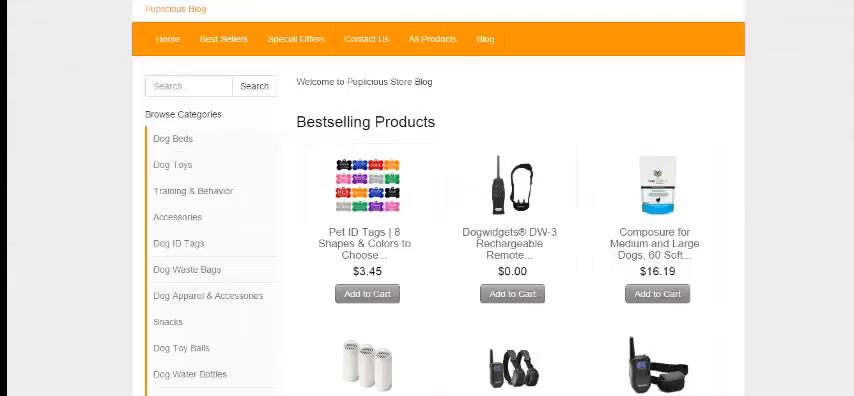
- Return to the member area and show the Custom Services DFY offerings page
scroll(down, 3)
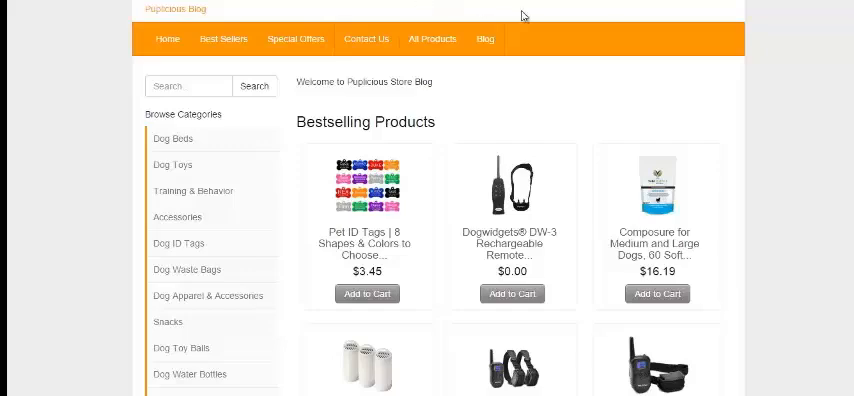
click(65, 253)
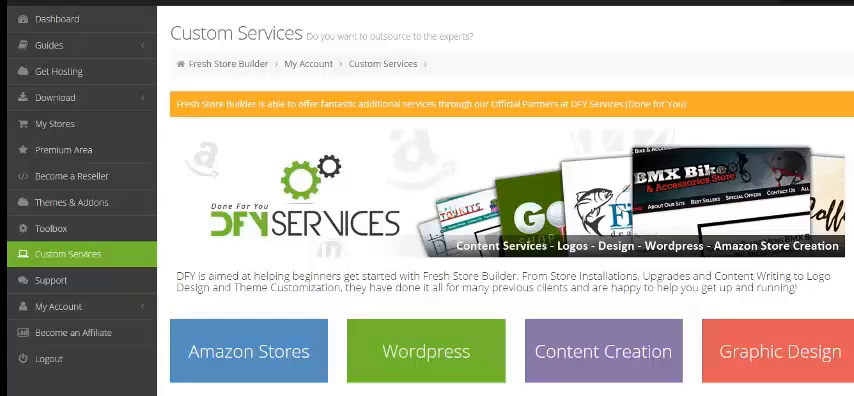
- Scroll through Custom Services, then expand the Guides categories in the sidebar
scroll(down, 3)
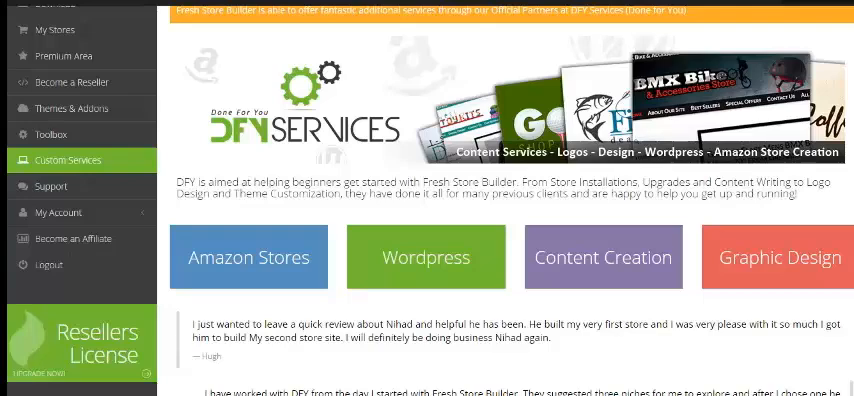
scroll(down, 3)
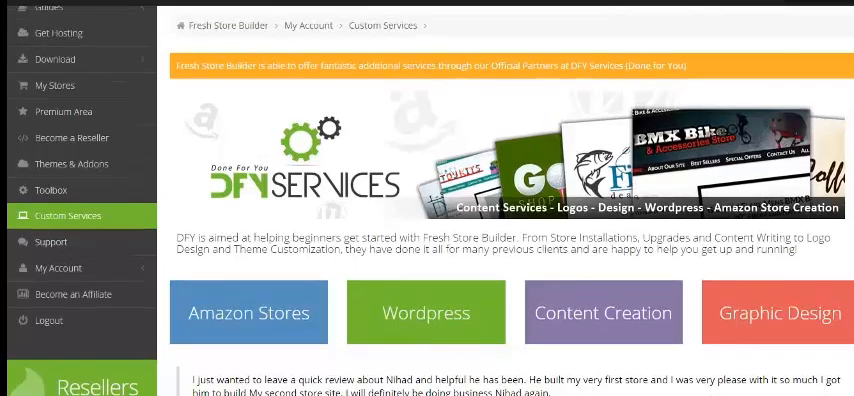
click(48, 45)
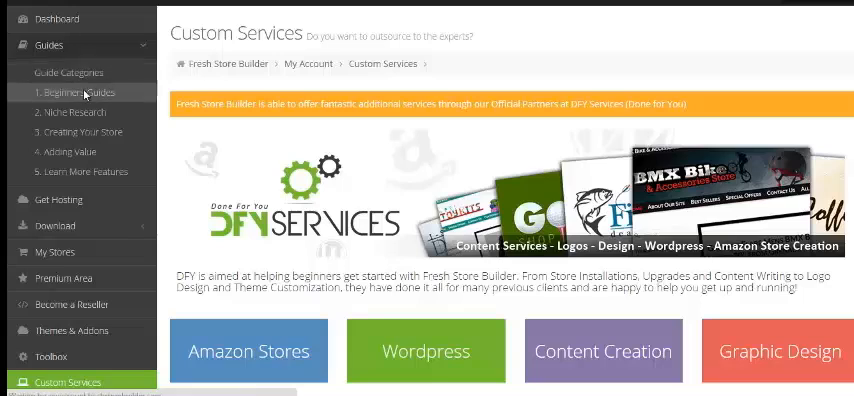
- View the Beginners Guides list, then open the Niche Research guides
click(75, 91)
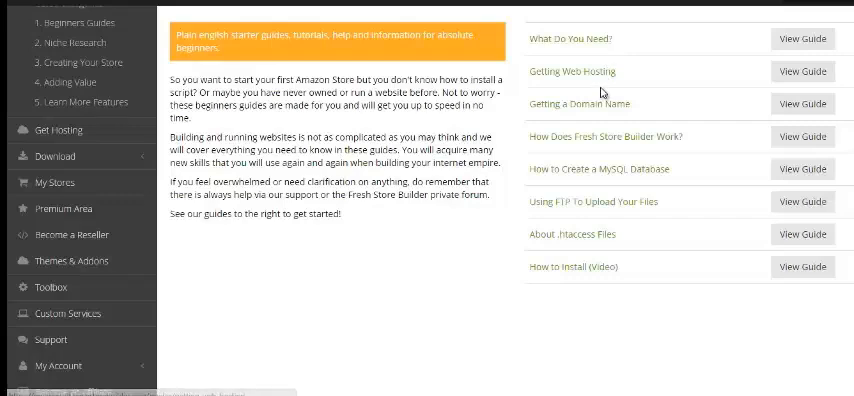
mouse_move(621, 137)
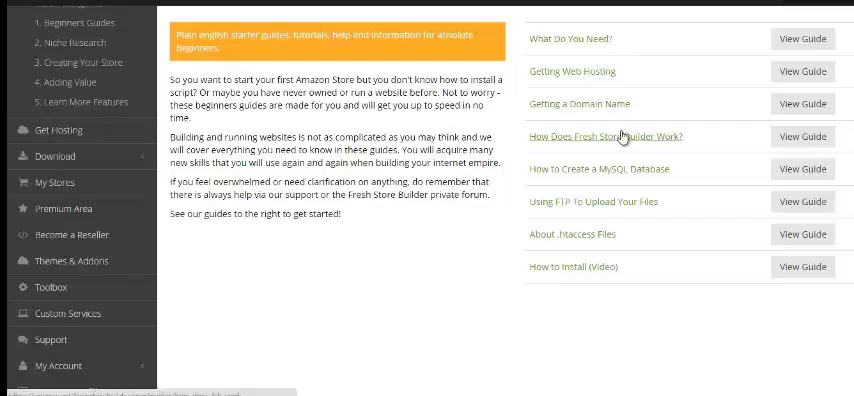
mouse_move(575, 234)
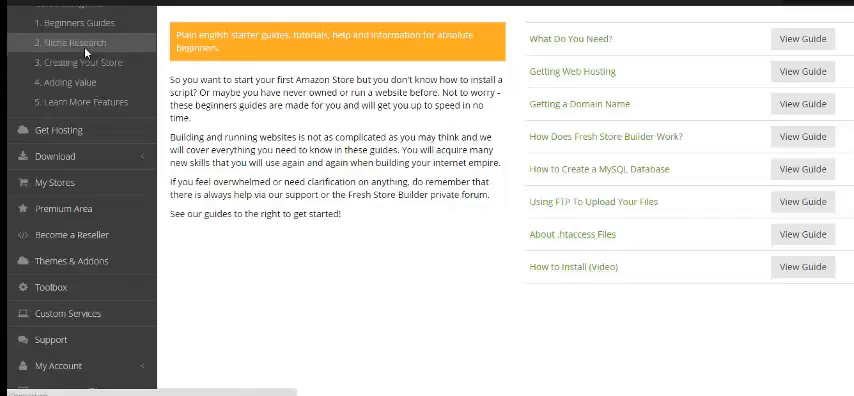
click(72, 41)
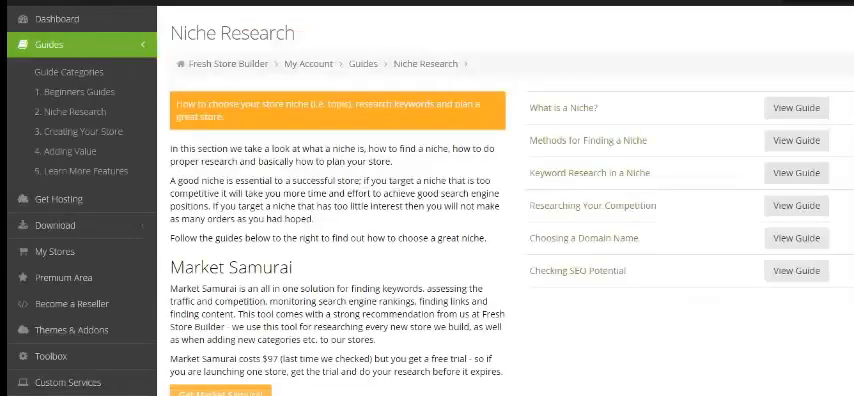
- Scroll the Niche Research guides, then open the Adding Value guides
scroll(down, 3)
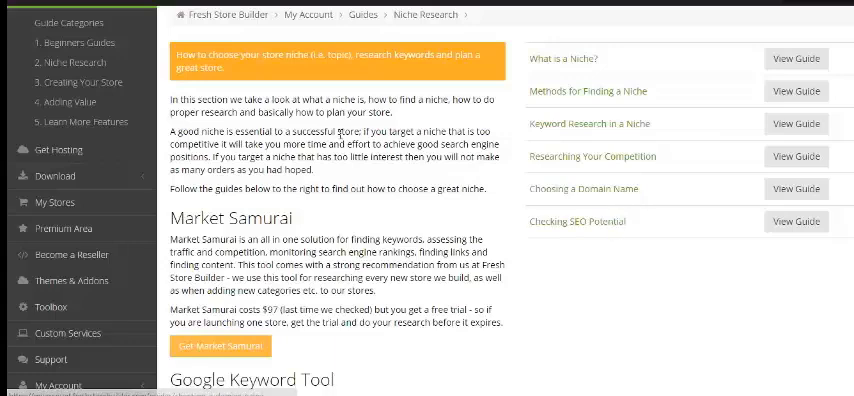
mouse_move(105, 87)
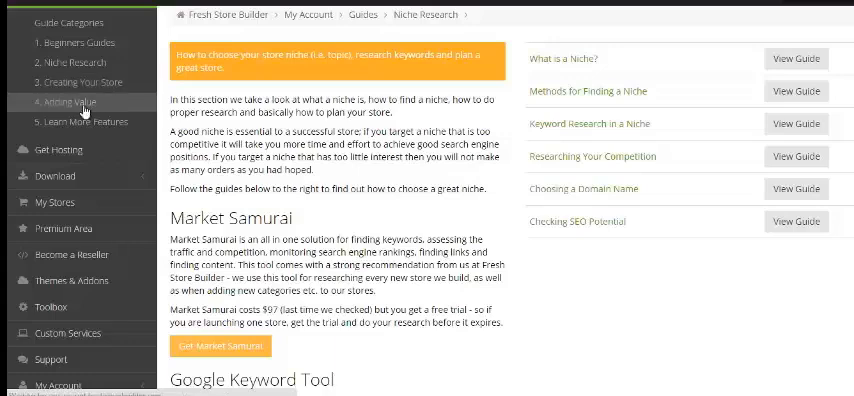
click(67, 101)
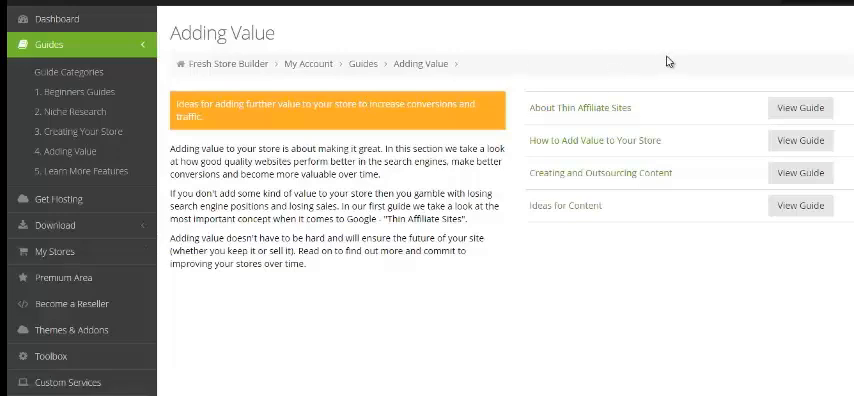
mouse_move(663, 96)
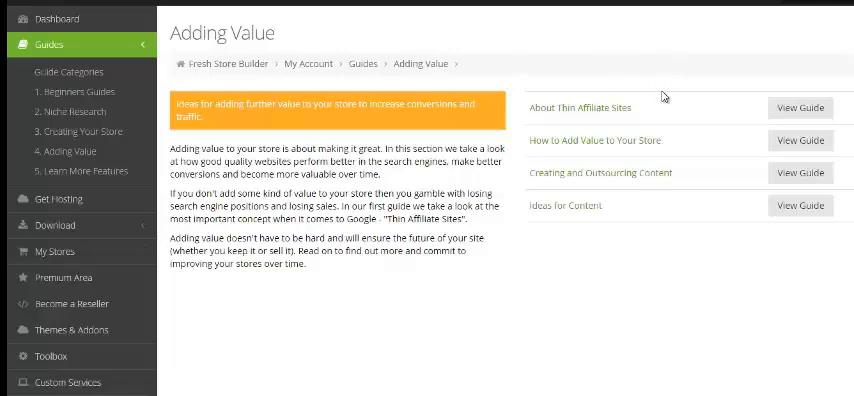
mouse_move(625, 147)
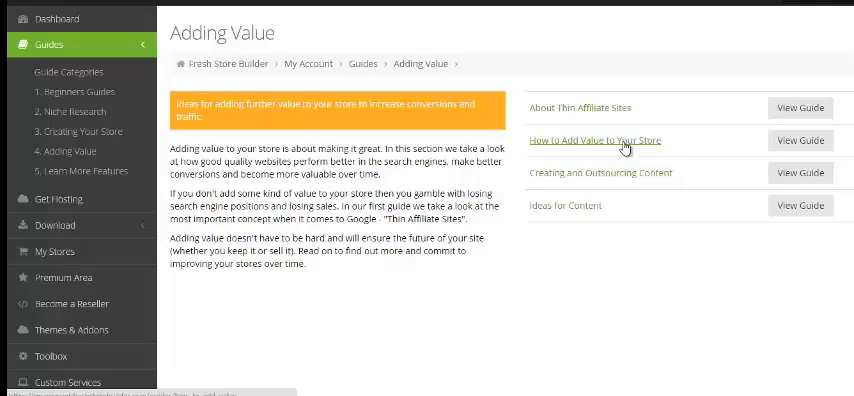
mouse_move(660, 166)
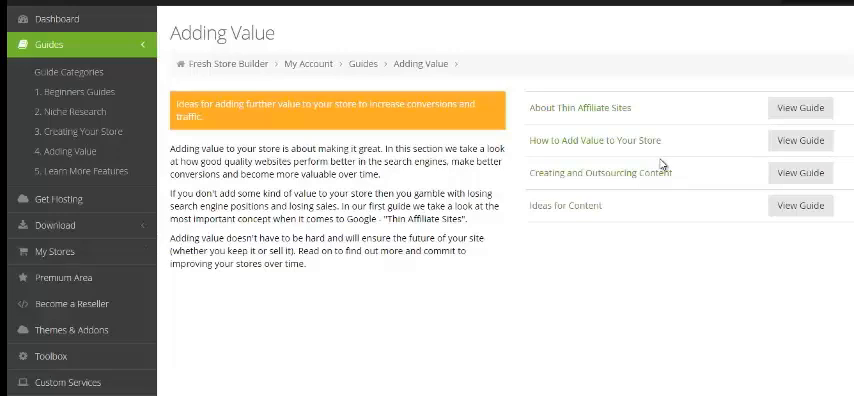
mouse_move(611, 208)
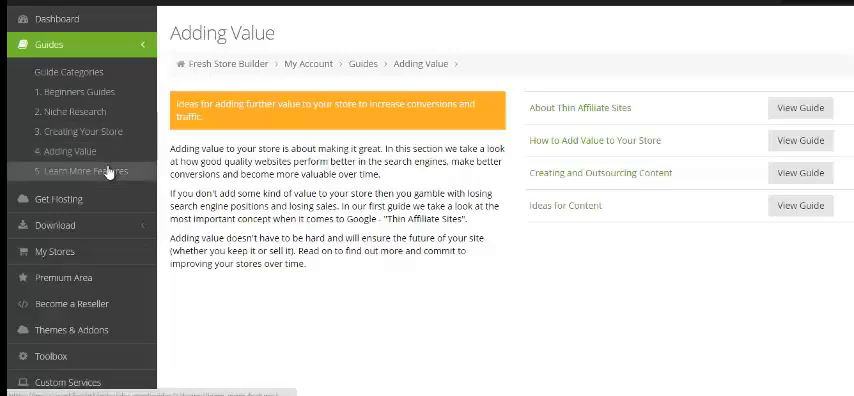
mouse_move(98, 305)
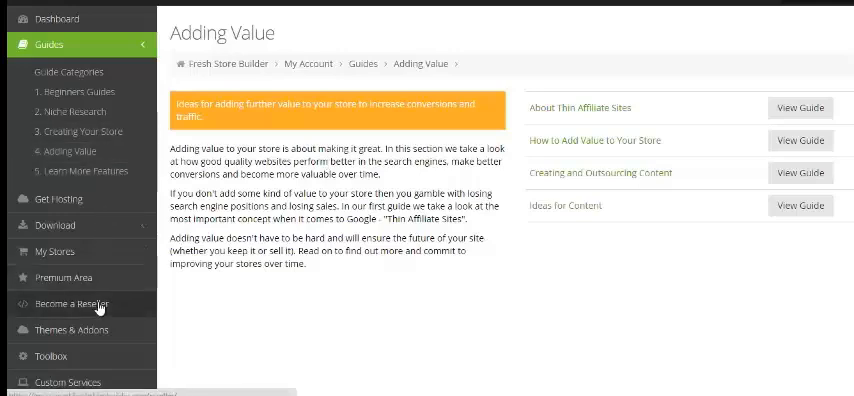
mouse_move(94, 335)
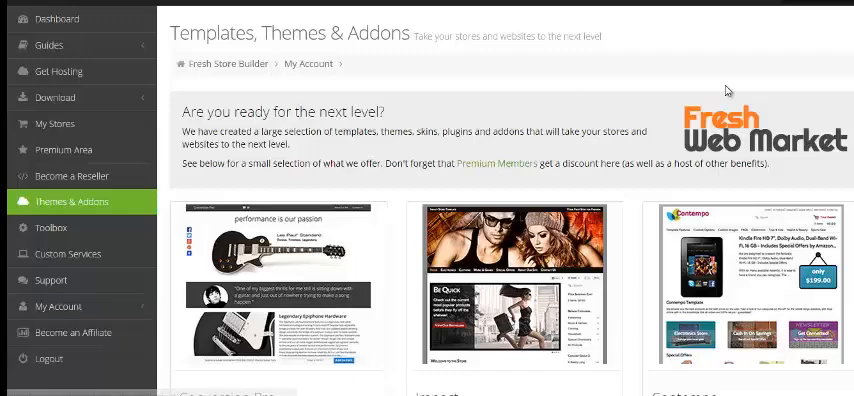
scroll(down, 3)
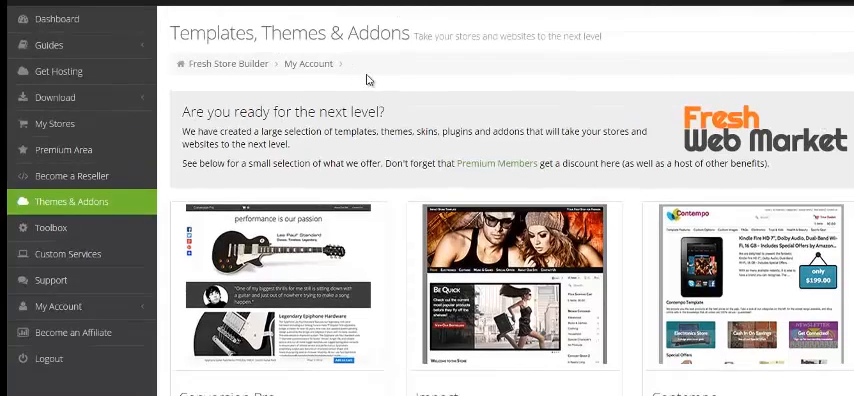
mouse_move(384, 80)
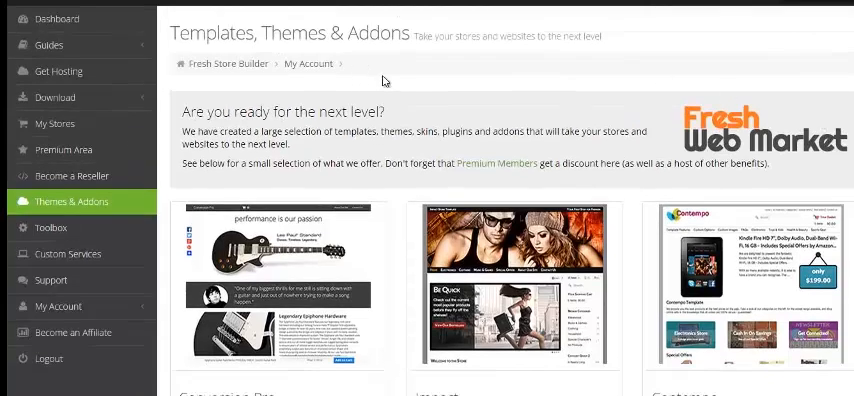